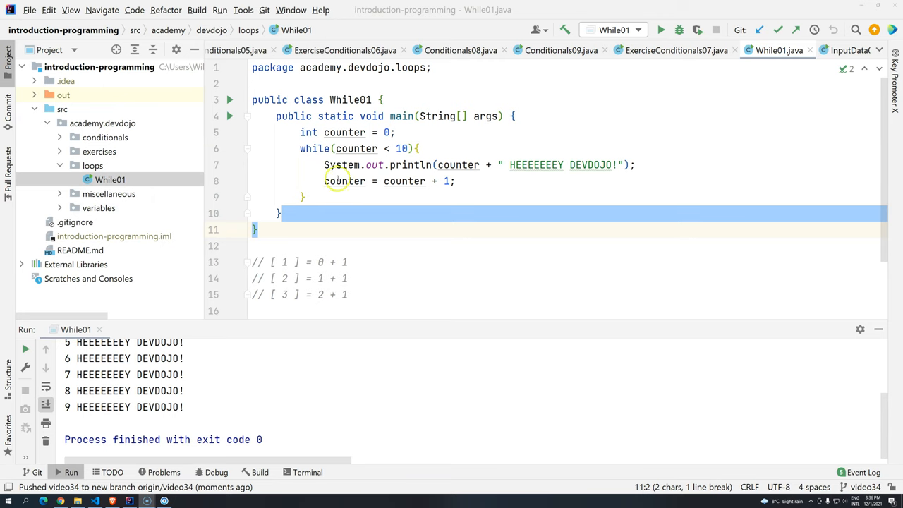
- Try incrementing the counter by 2 and run While01, then restore counter + 1
left_click(337, 181)
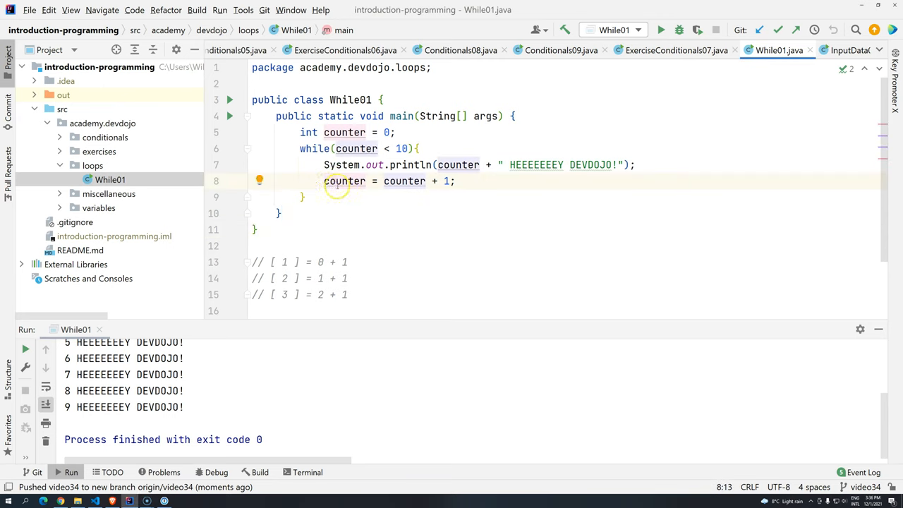
mouse_move(500, 192)
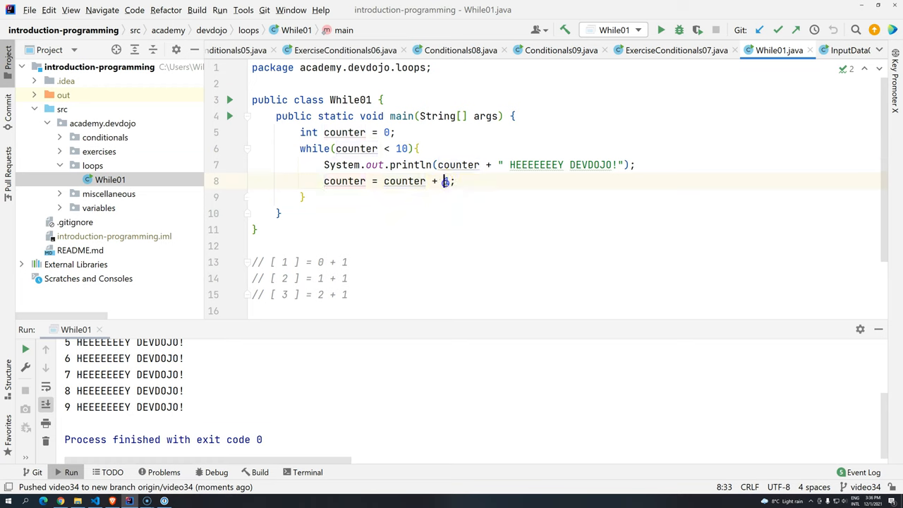
type("2")
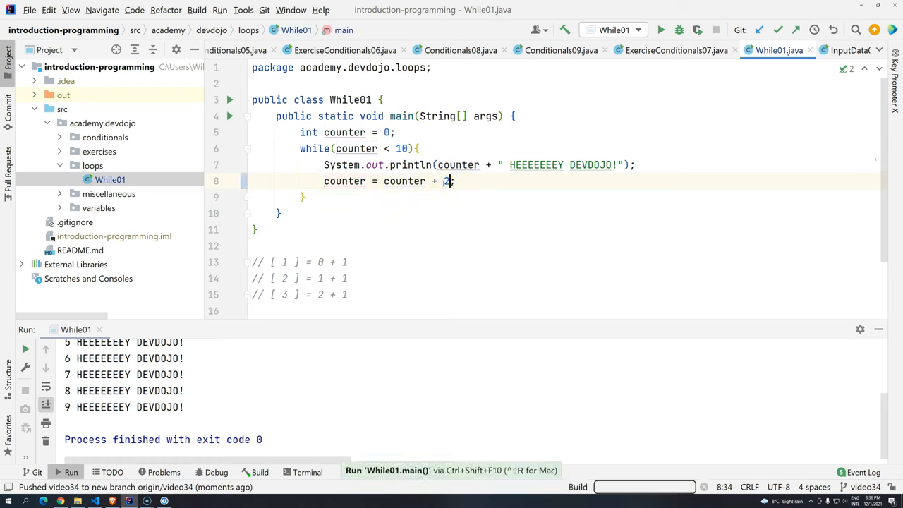
left_click(661, 29)
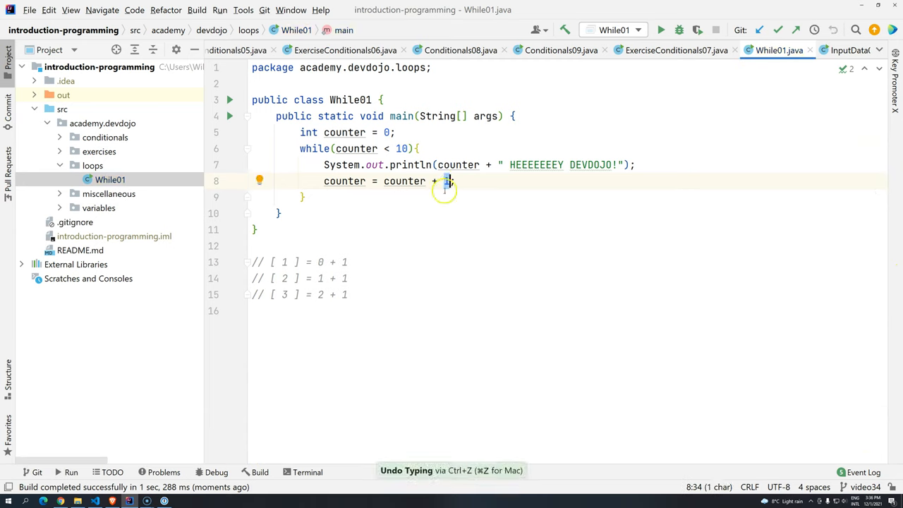
mouse_move(444, 182)
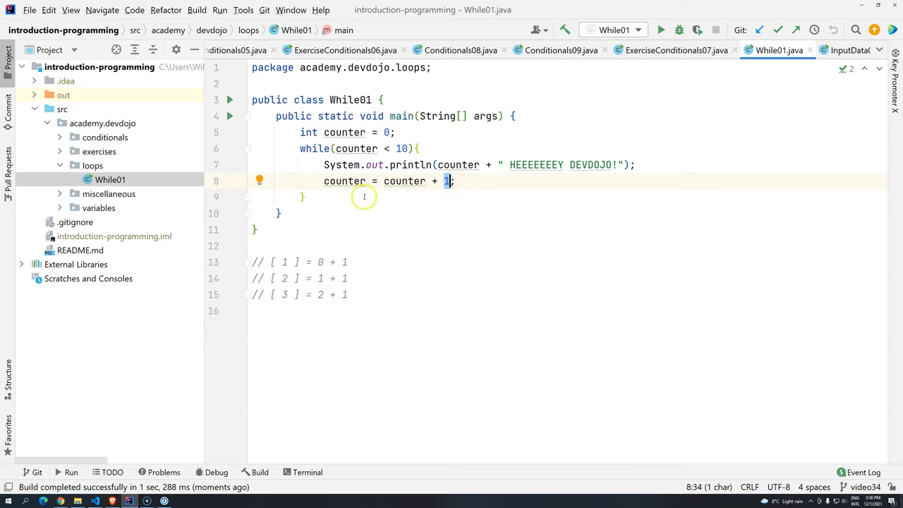
left_click(457, 180)
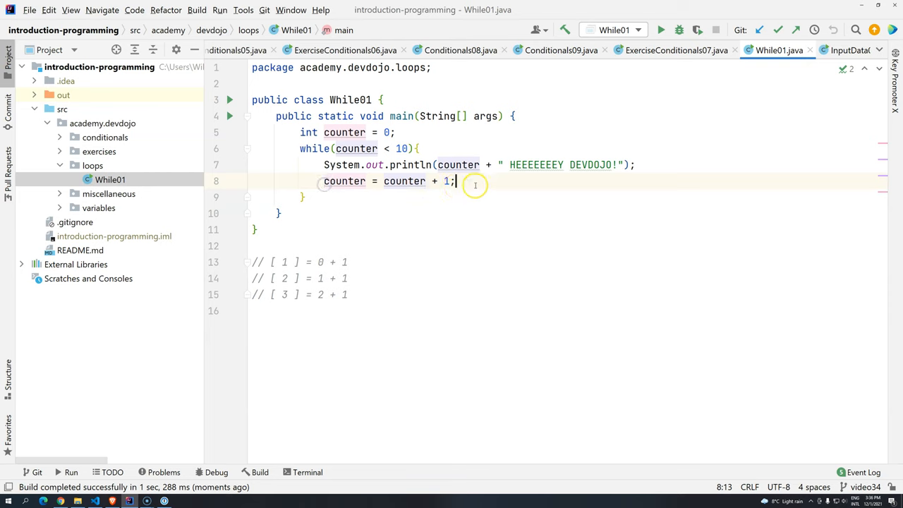
- Add counter++; on a new line and comment out the old counter = counter + 1 line
key("Enter")
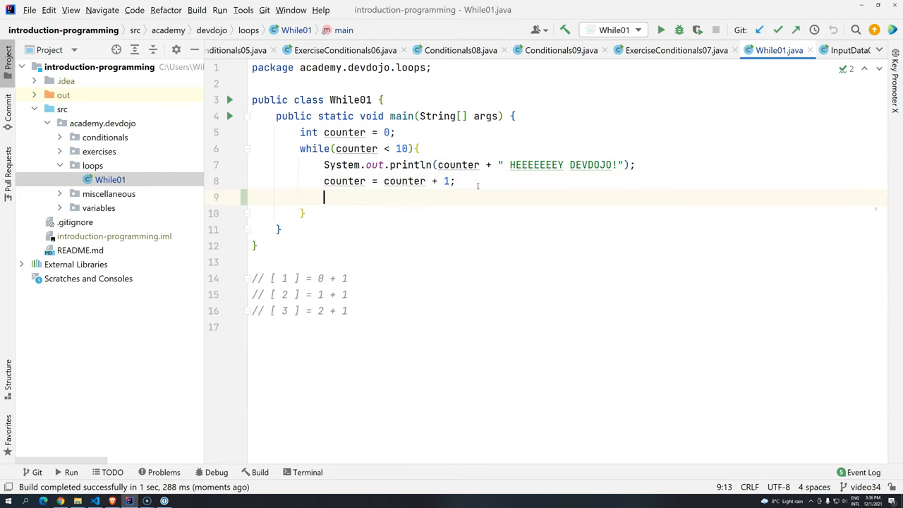
type("counter")
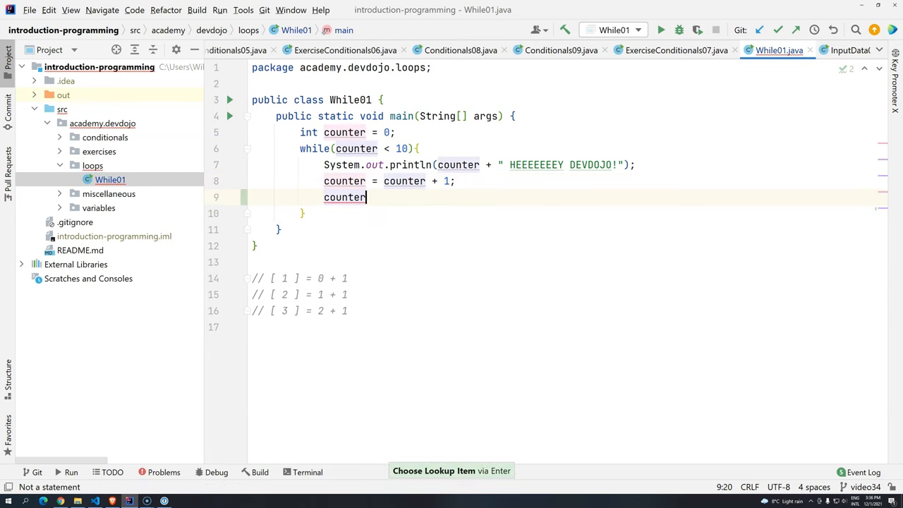
type("++;")
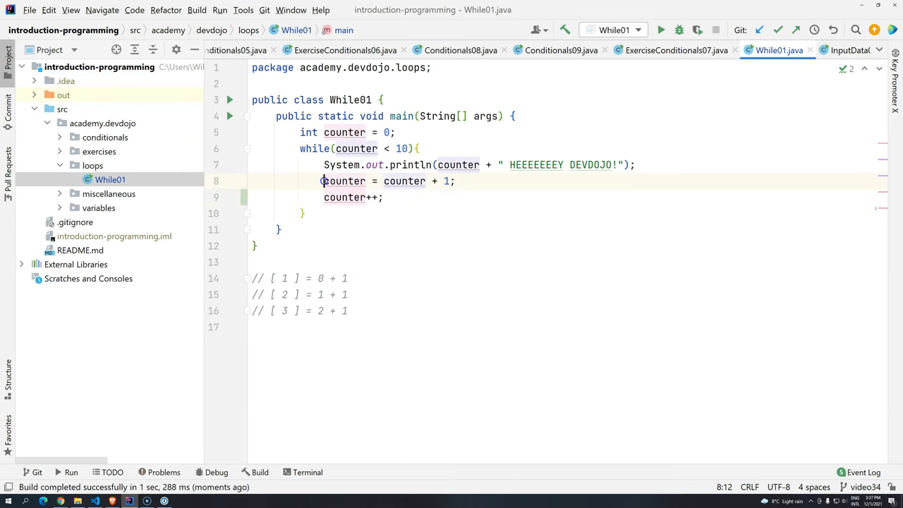
key("ctrl+/")
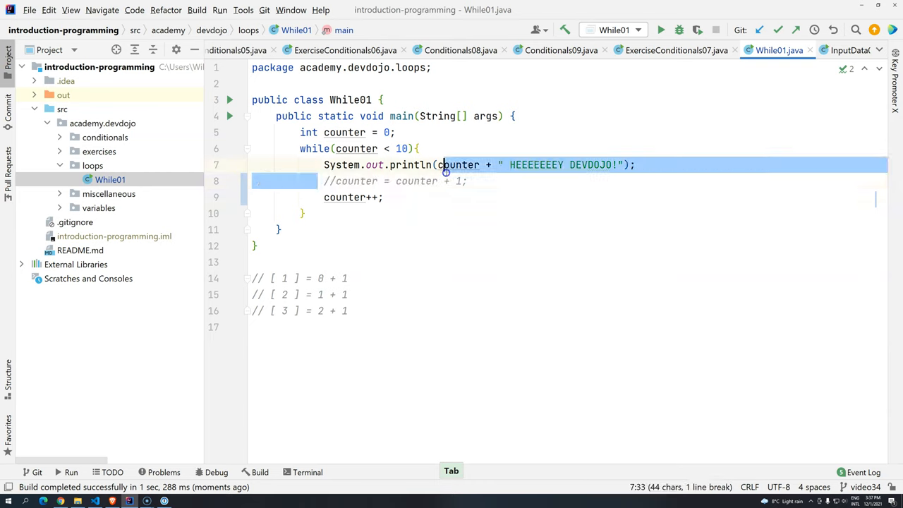
- Run While01 with the counter++ increment
left_click(366, 198)
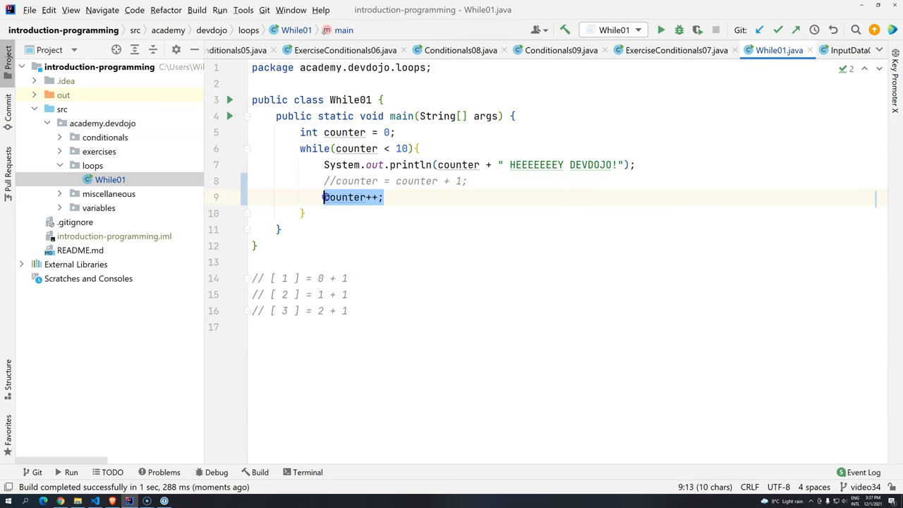
left_click(660, 30)
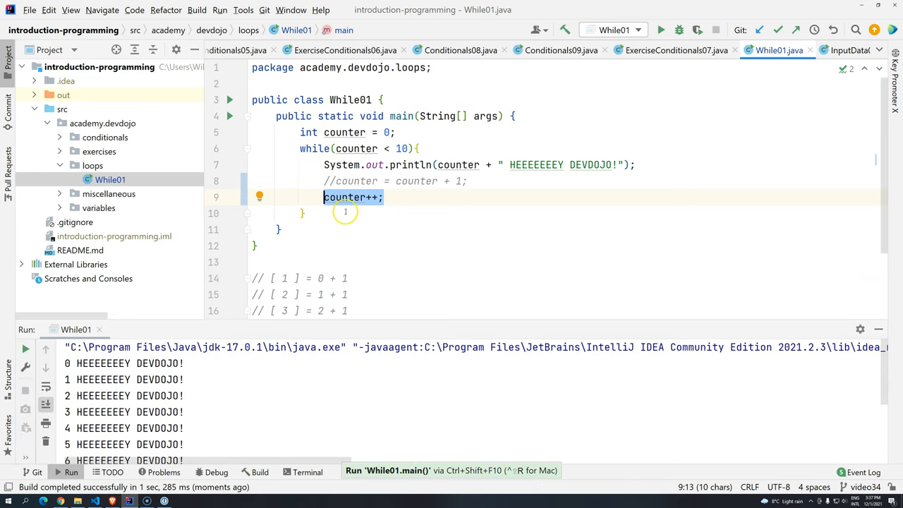
left_click(339, 197)
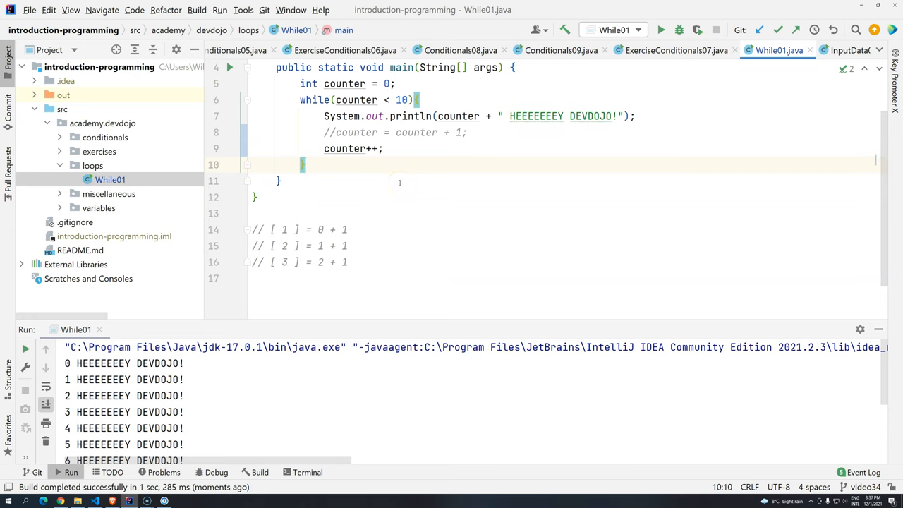
mouse_move(383, 153)
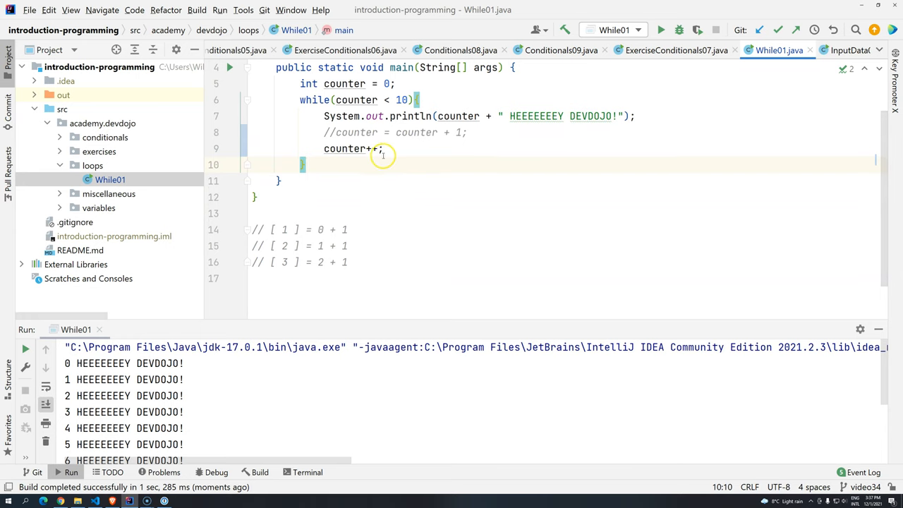
- Highlight the requirement about printing odd numbers in the VS Code Untitled-9 tab
scroll("up", 3)
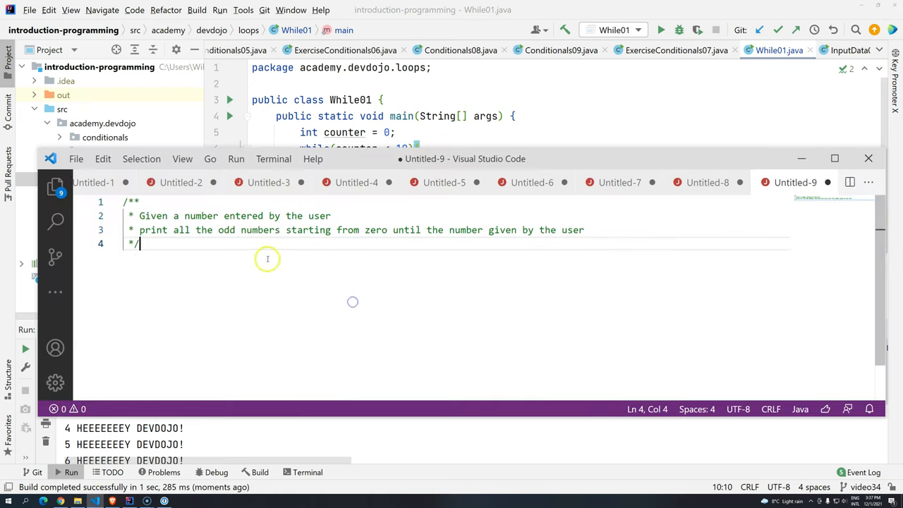
mouse_move(216, 219)
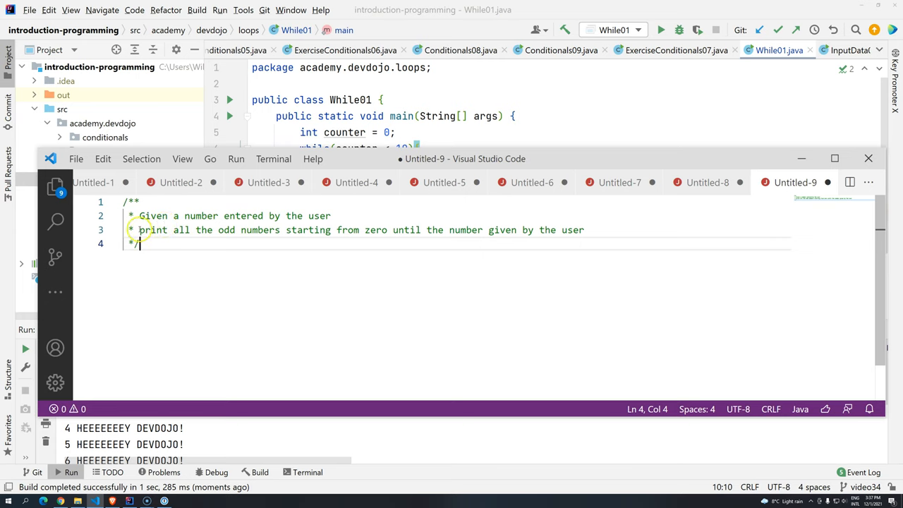
left_click_drag(139, 229, 388, 229)
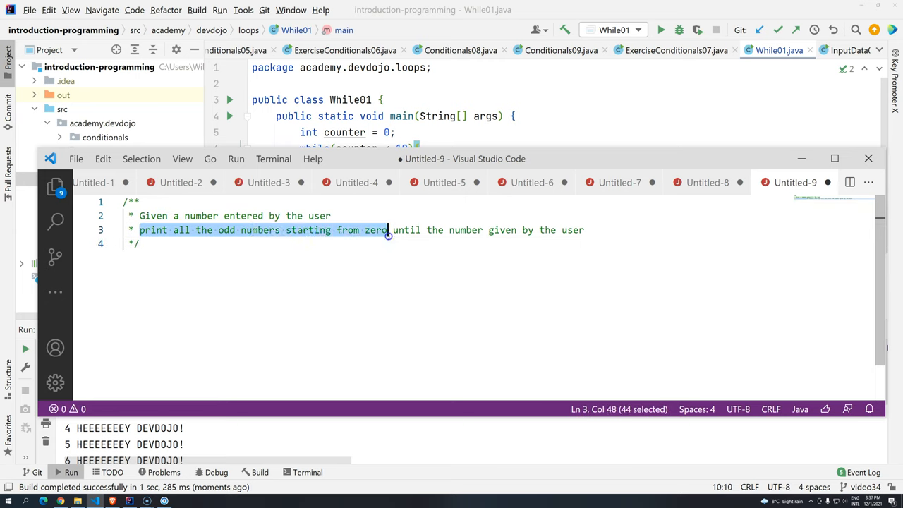
left_click_drag(388, 230, 579, 229)
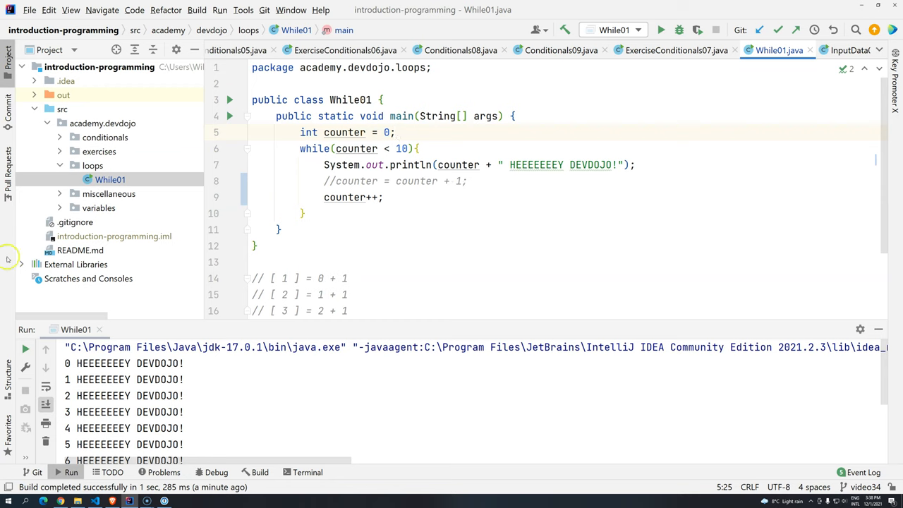
- Create a Java class named ExerciseWhile01 in the exercises package
left_click(98, 151)
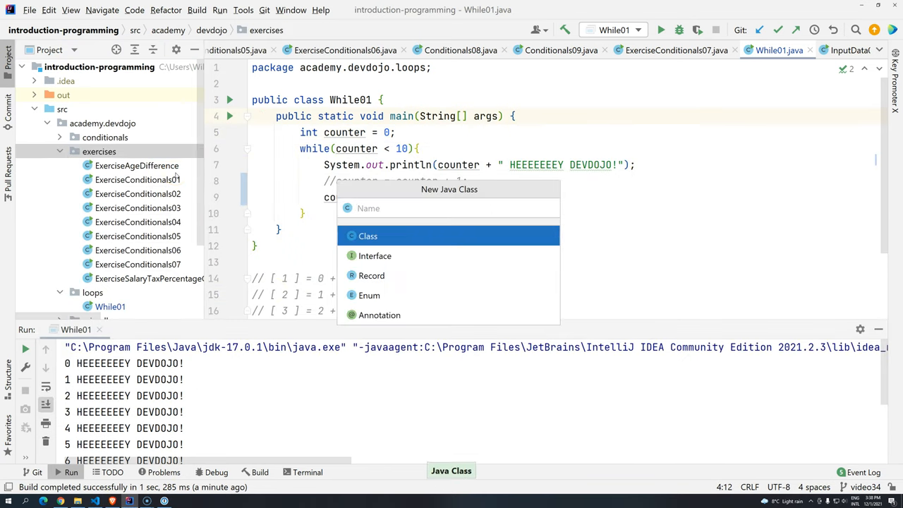
type("ExerciseWhi")
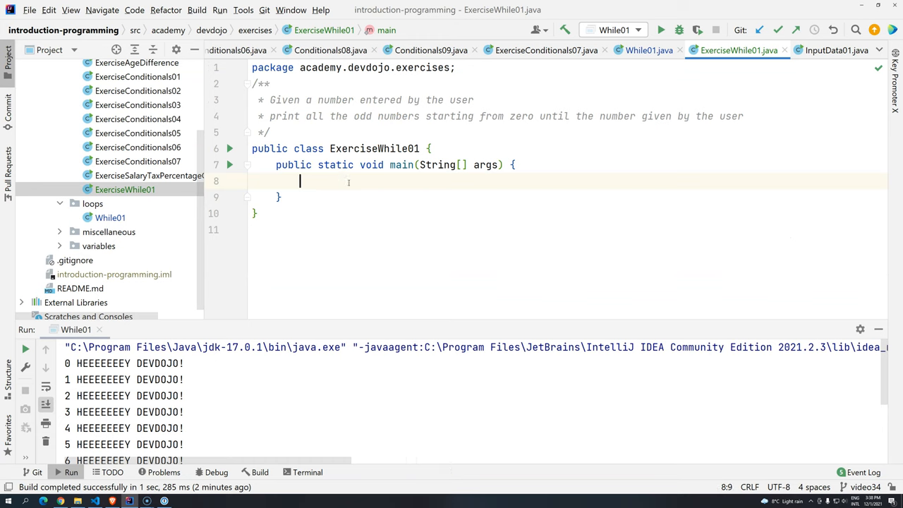
- Create a Scanner named input reading from System.in
type("Scanner")
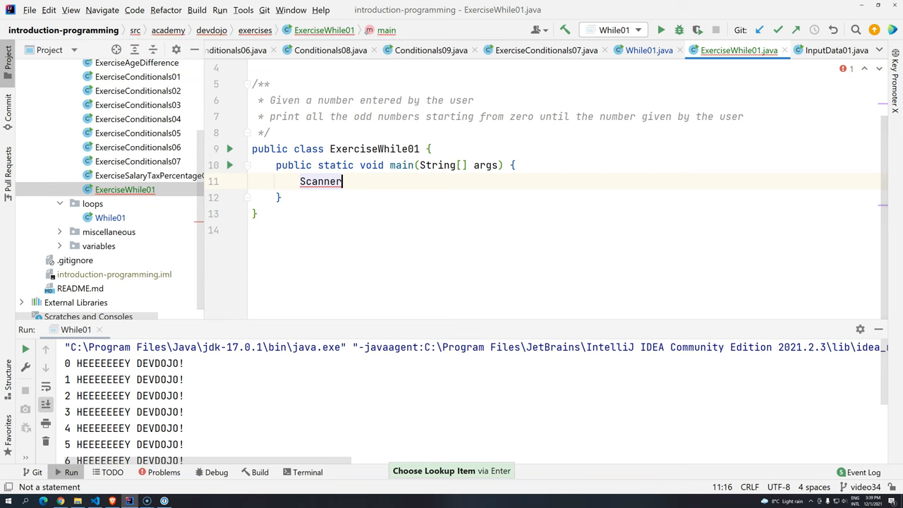
type("input_ = new Scanner(System.i")
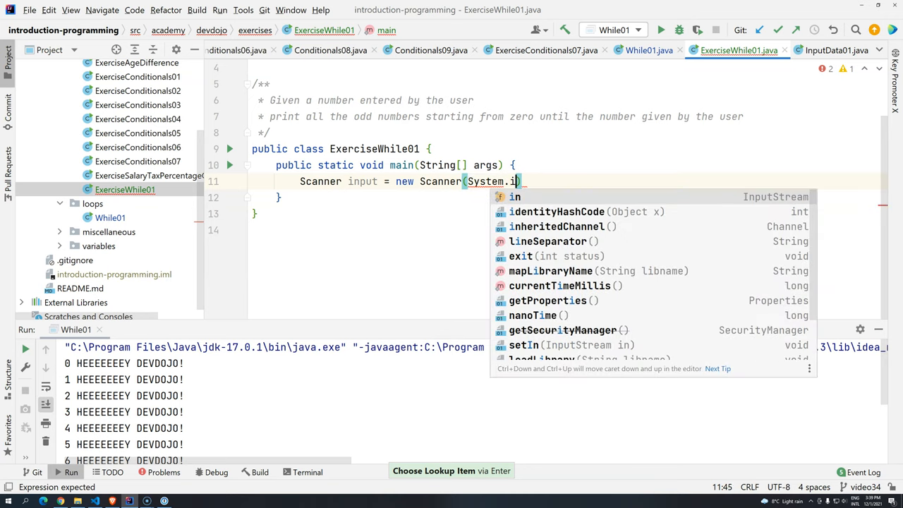
key("Enter")
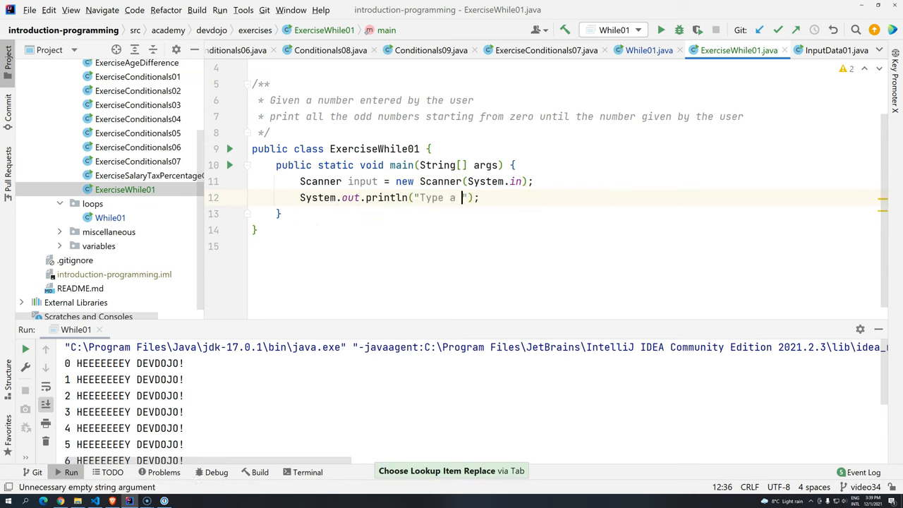
- Print a prompt for a positive number and read it into finalValue
type("positive")
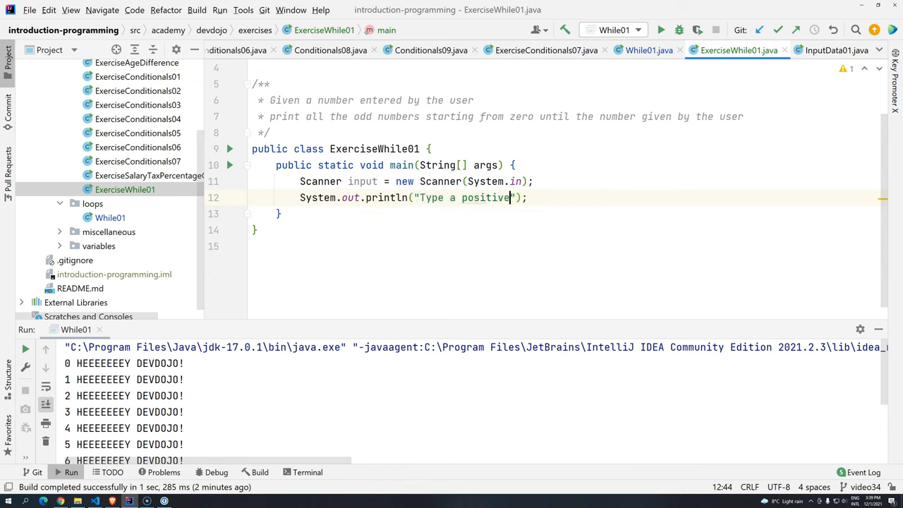
type("number")
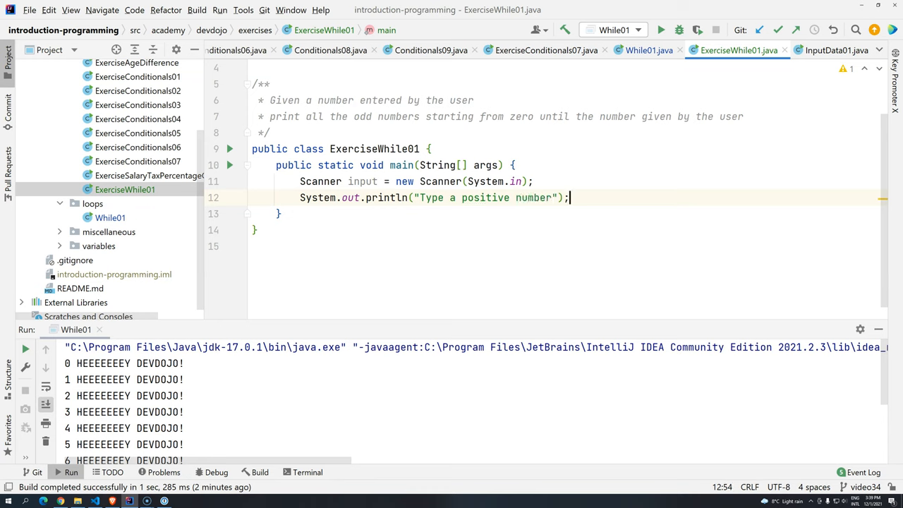
type("int  = input.nextInt();")
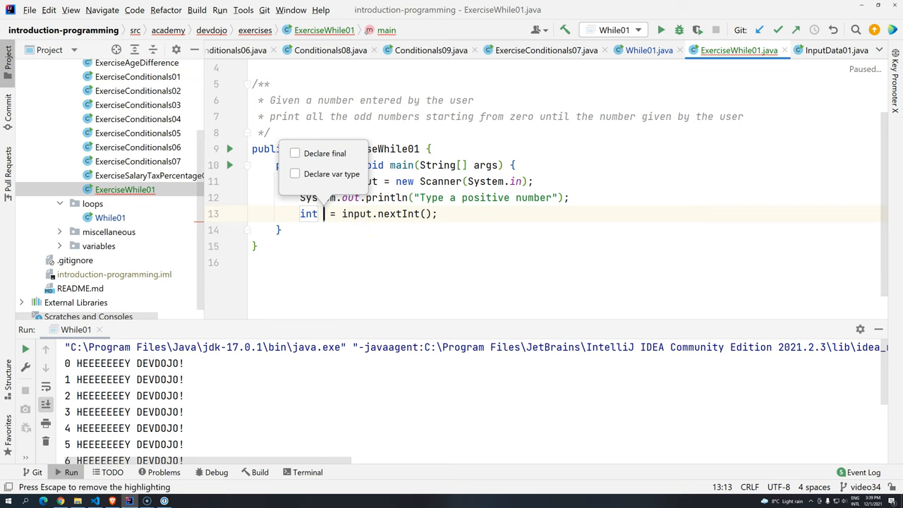
type("target")
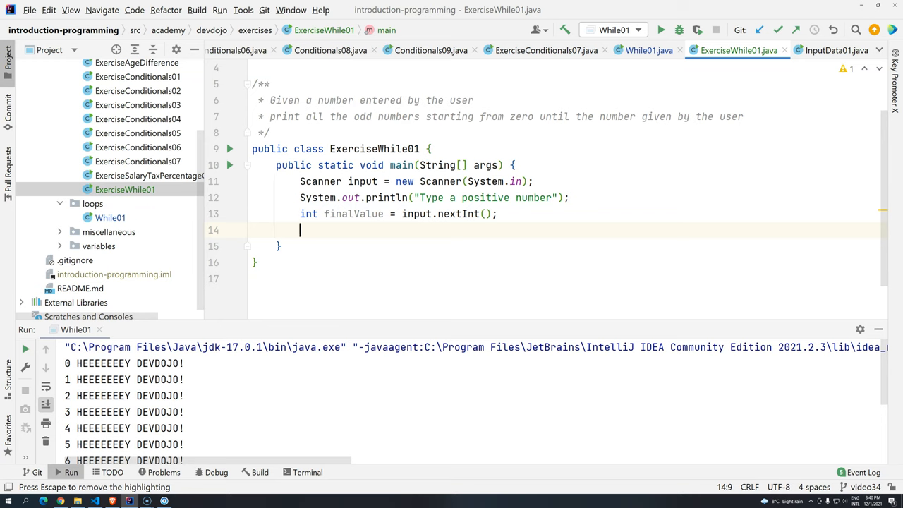
- Write the comment // 0,1,2,3 -> finalValue and start a new line below it
type("// 0,1,2,3")
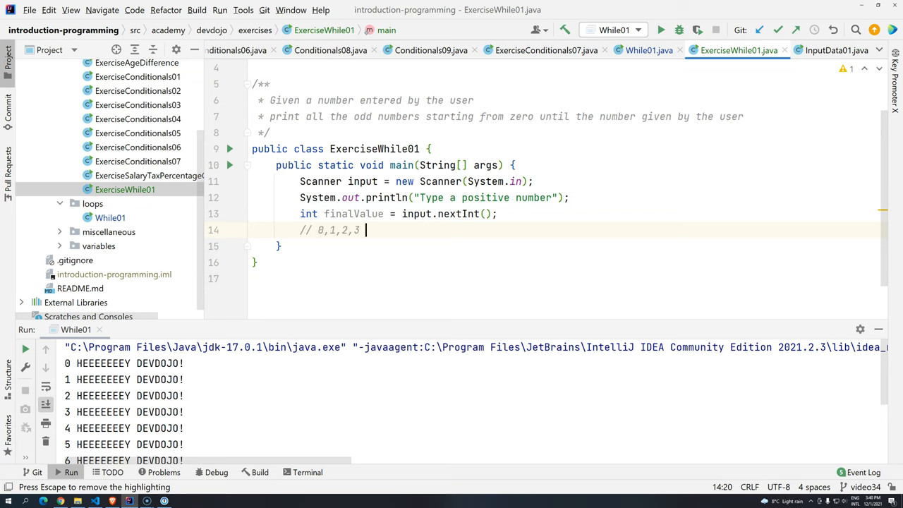
type("-> fu")
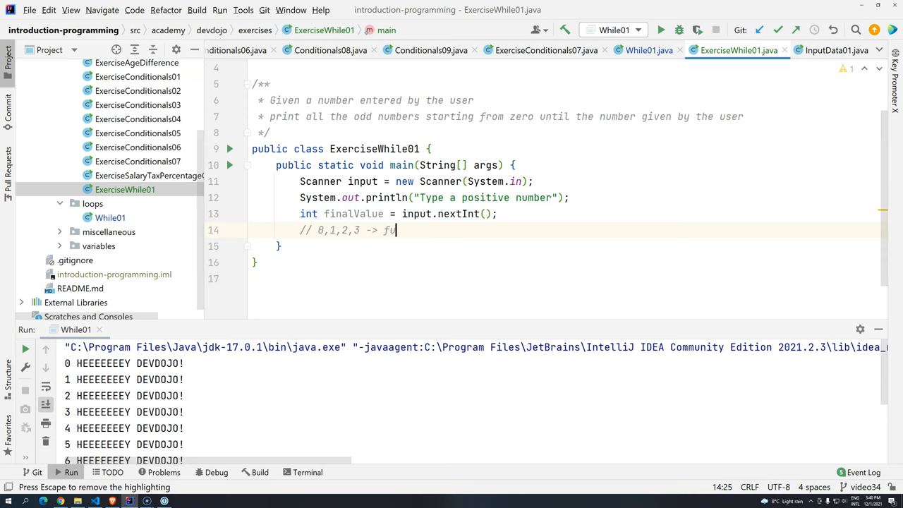
type("inalValue")
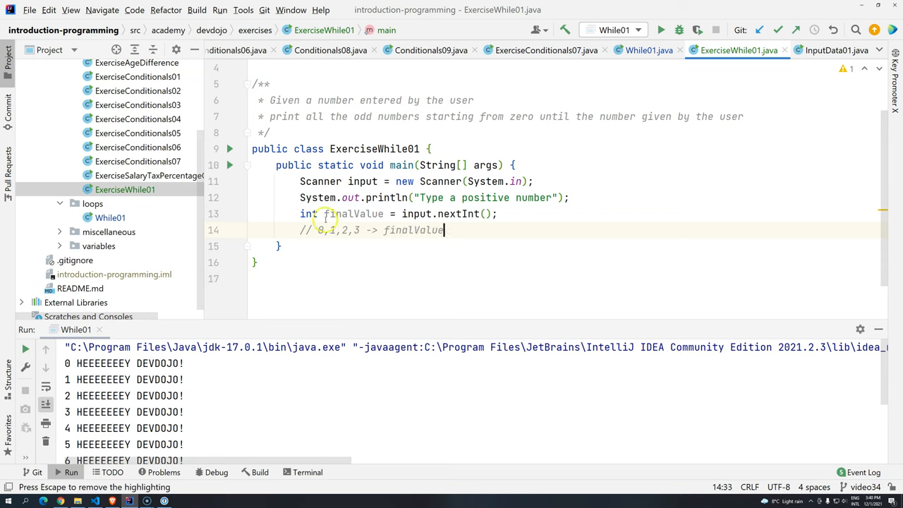
left_click(109, 217)
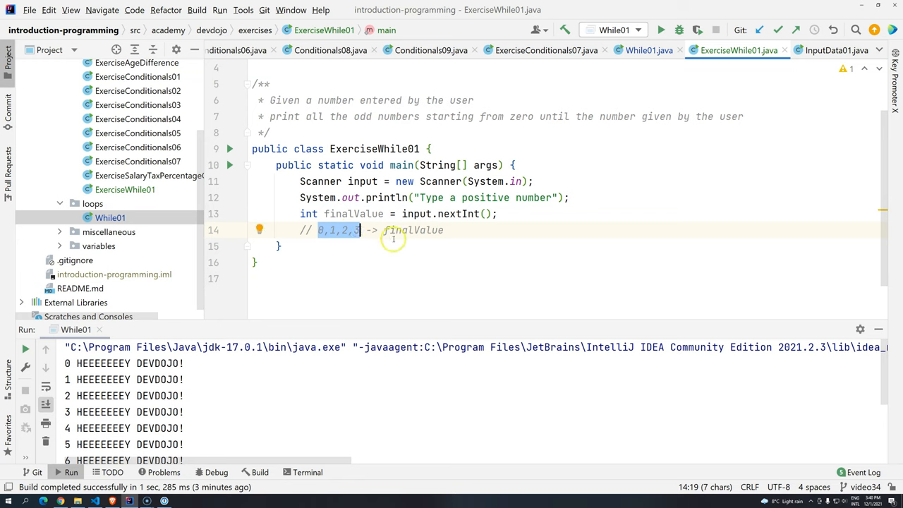
left_click(445, 230)
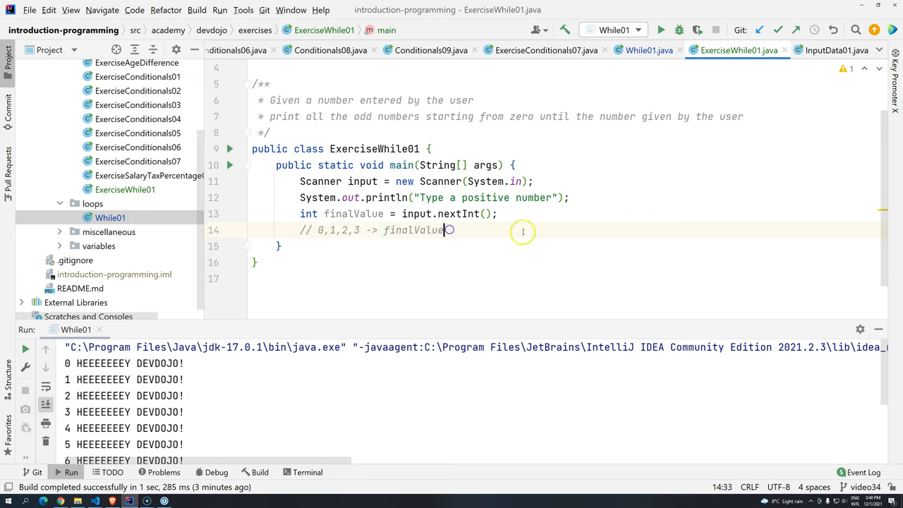
key("Return")
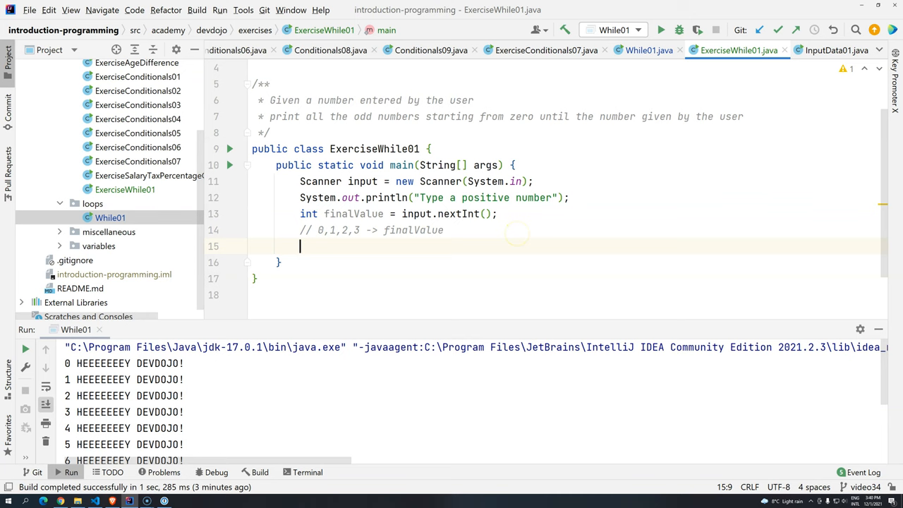
- Declare the counter with int i = 0;
type("int")
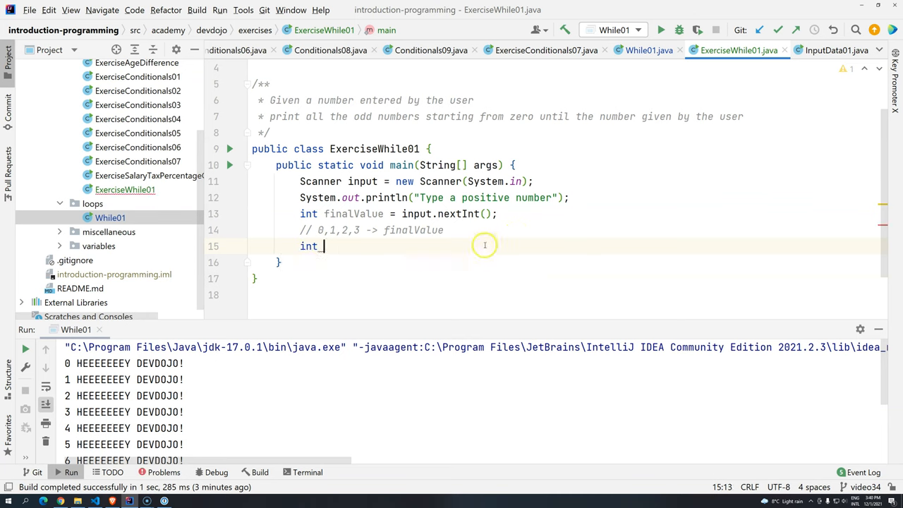
type("i")
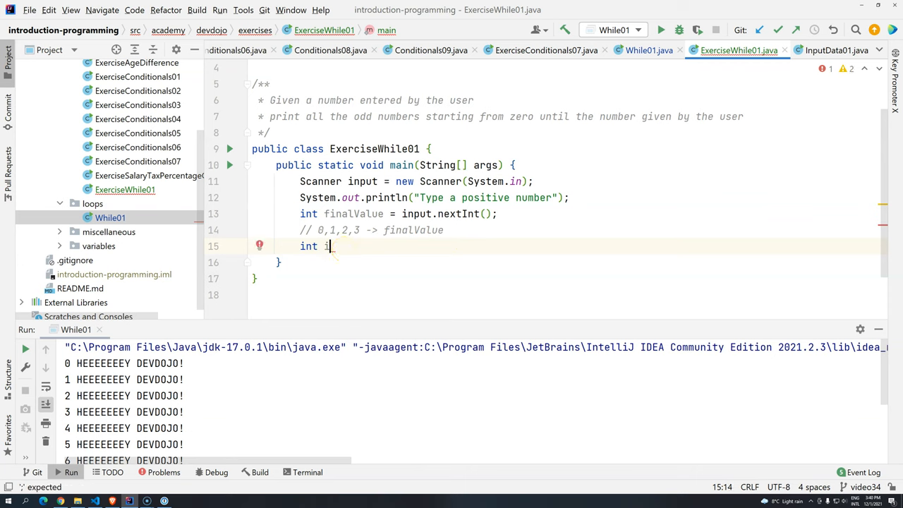
type("= 0;")
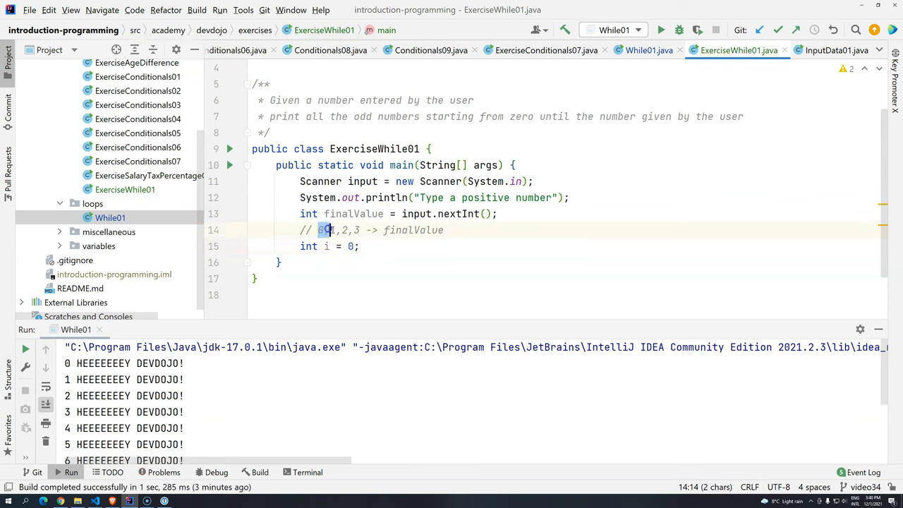
key("Return")
type("while(")
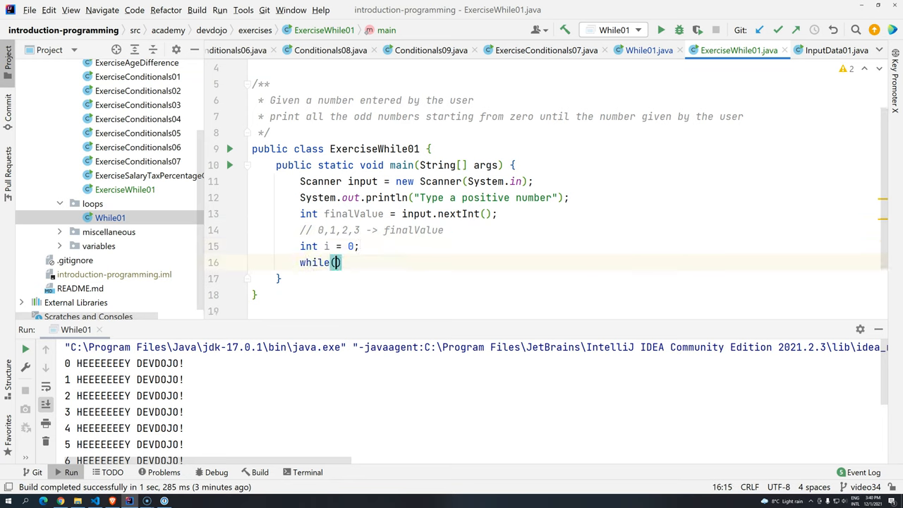
- Write a while (i <= finalValue) loop that prints i using sout
type("i")
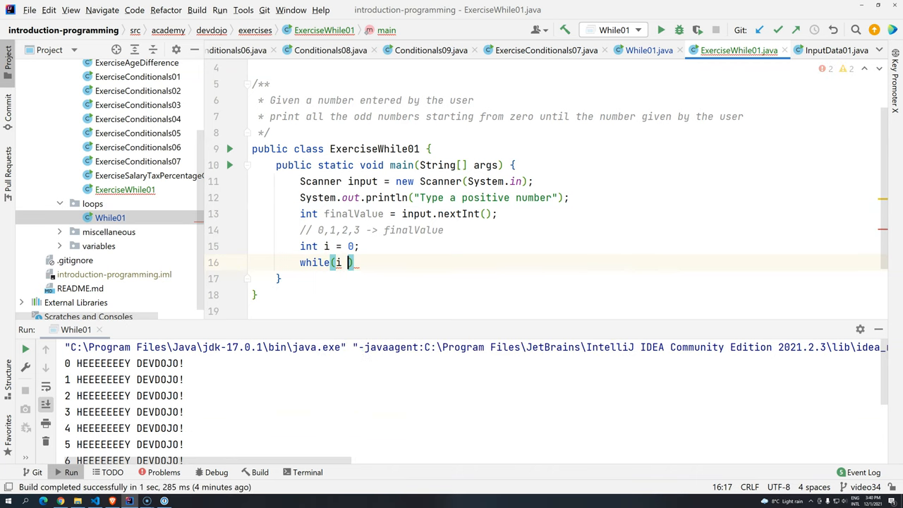
type("<")
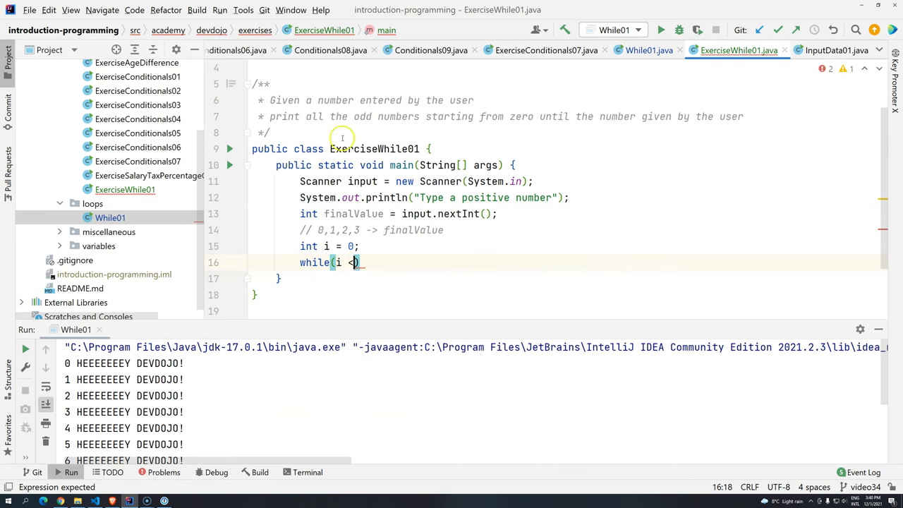
mouse_move(395, 228)
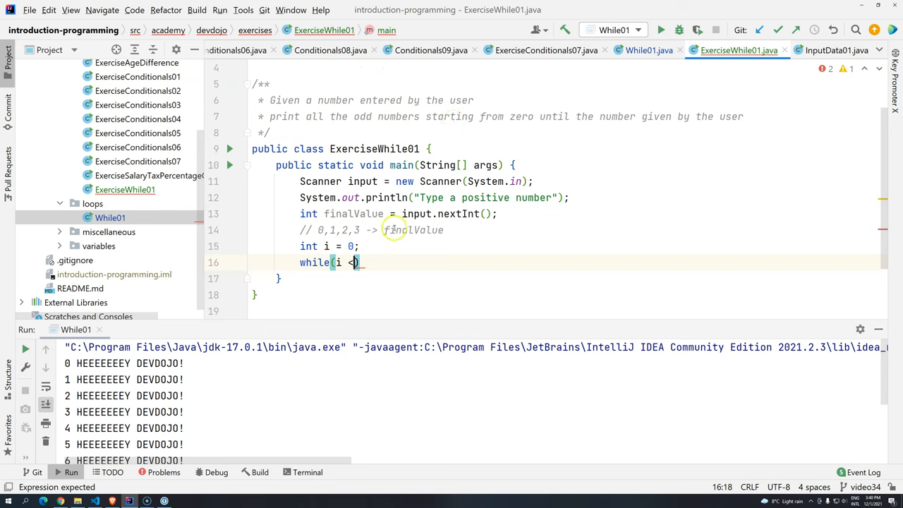
type("= finalValue")
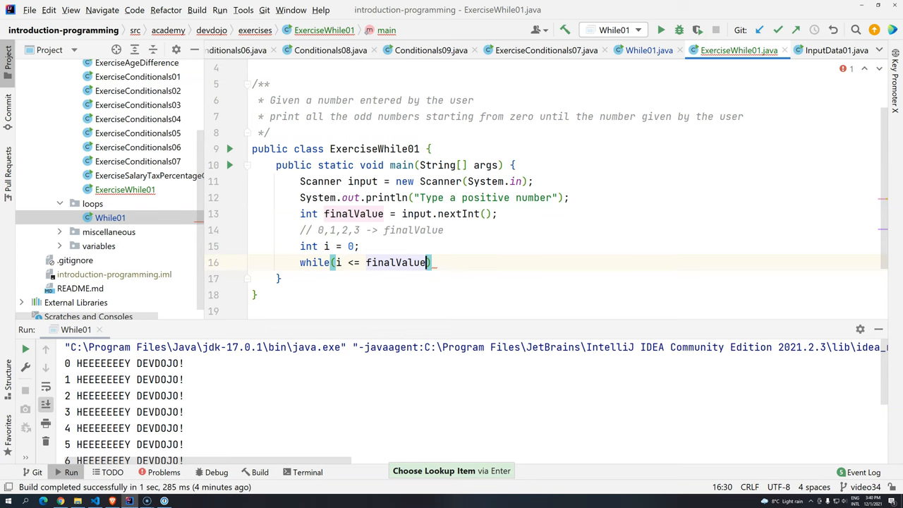
type("{")
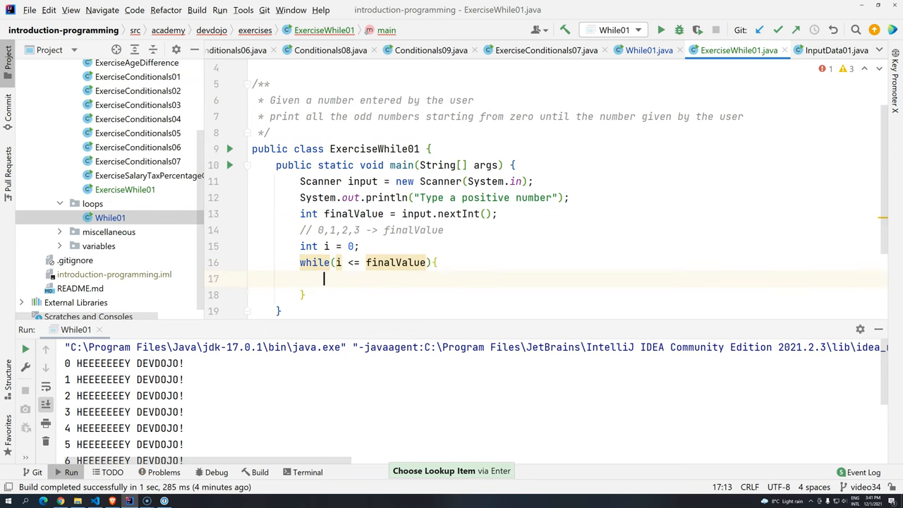
type("so")
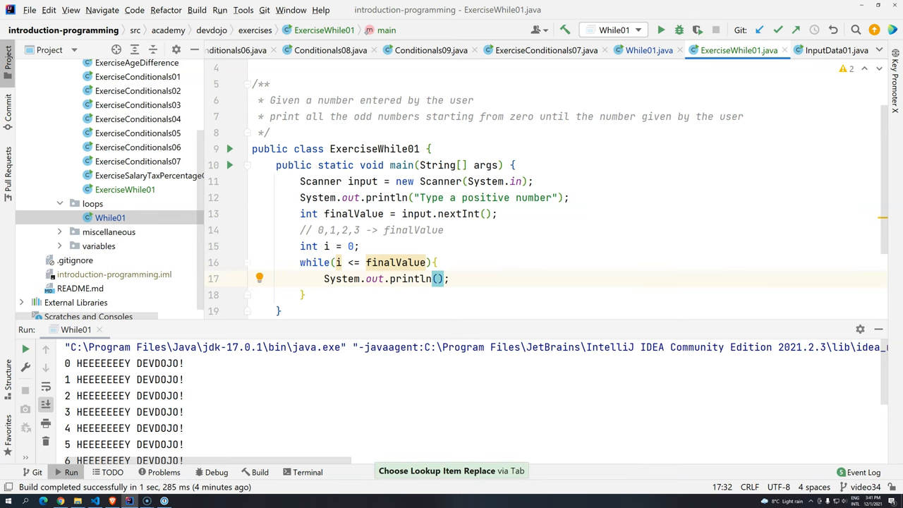
type("i")
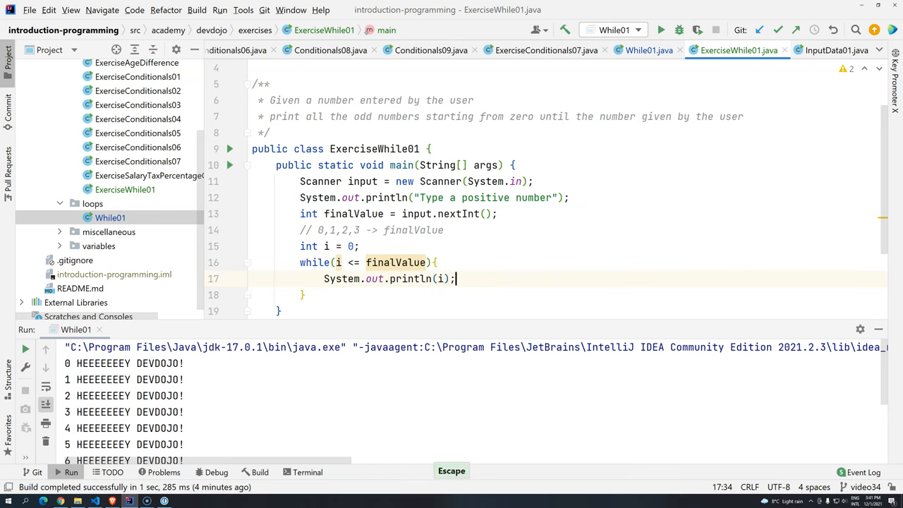
scroll("down", 3)
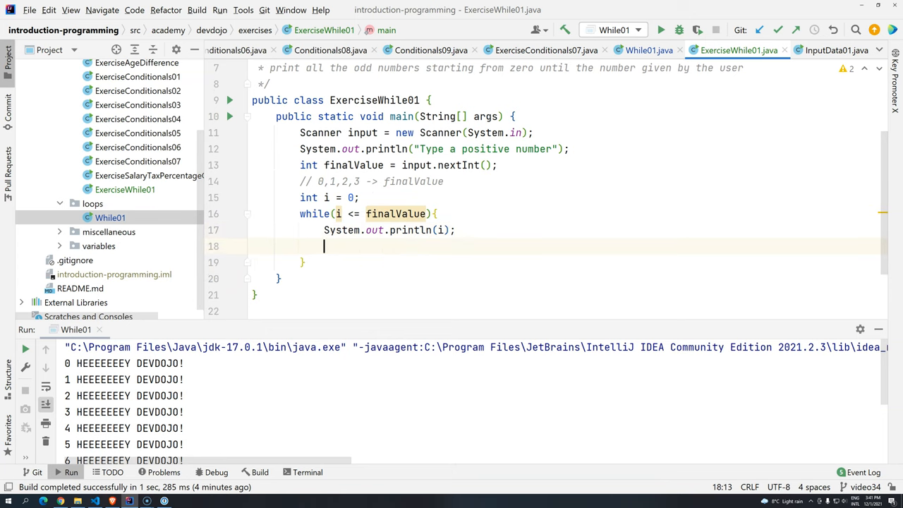
- Add i++; after the println statement inside the loop
type("i++;")
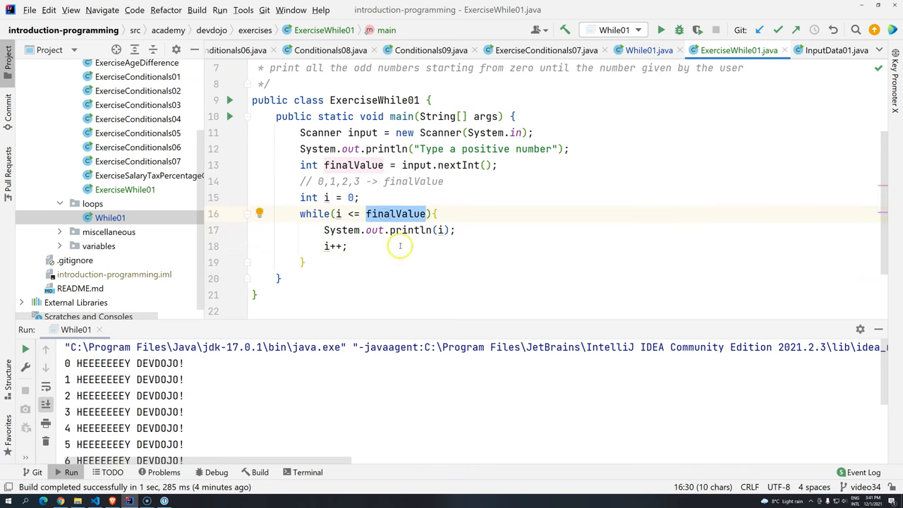
left_click(346, 245)
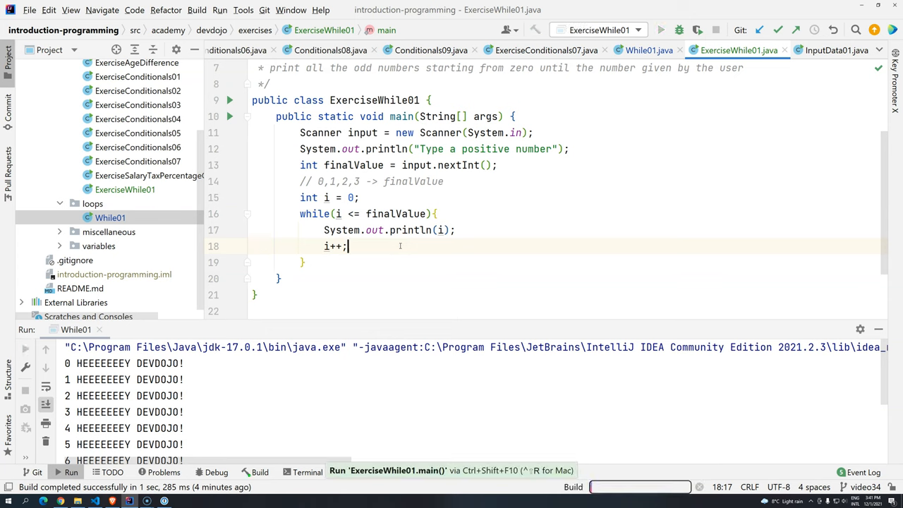
- Run ExerciseWhile01 with input 20 and scroll through the 0–20 output
left_click(660, 29)
type("20")
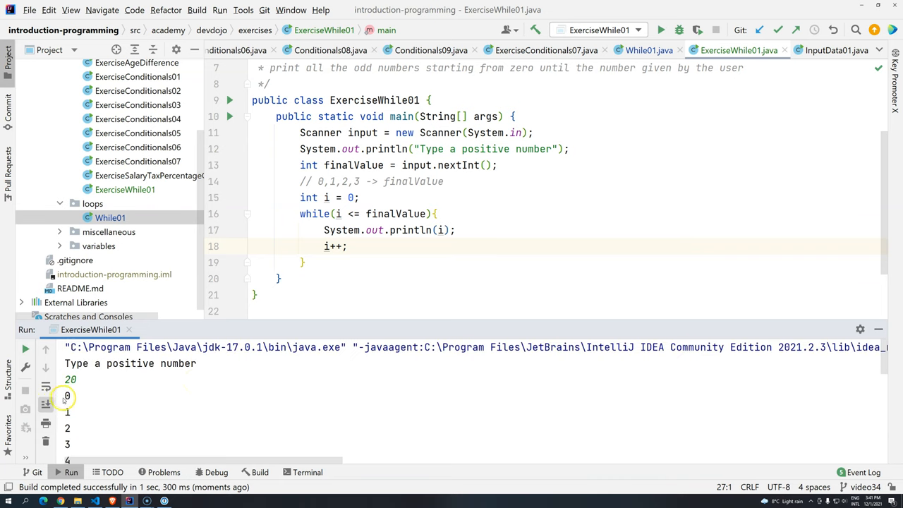
scroll("down", 3)
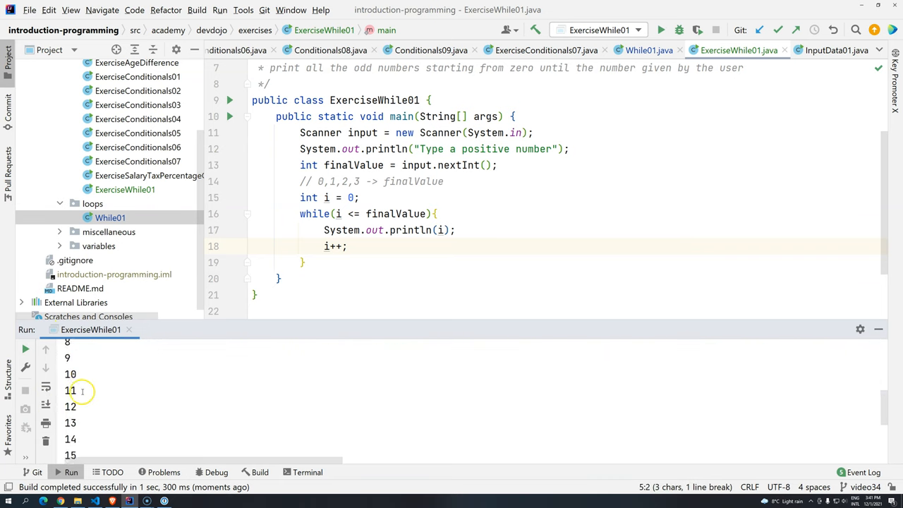
scroll("down", 3)
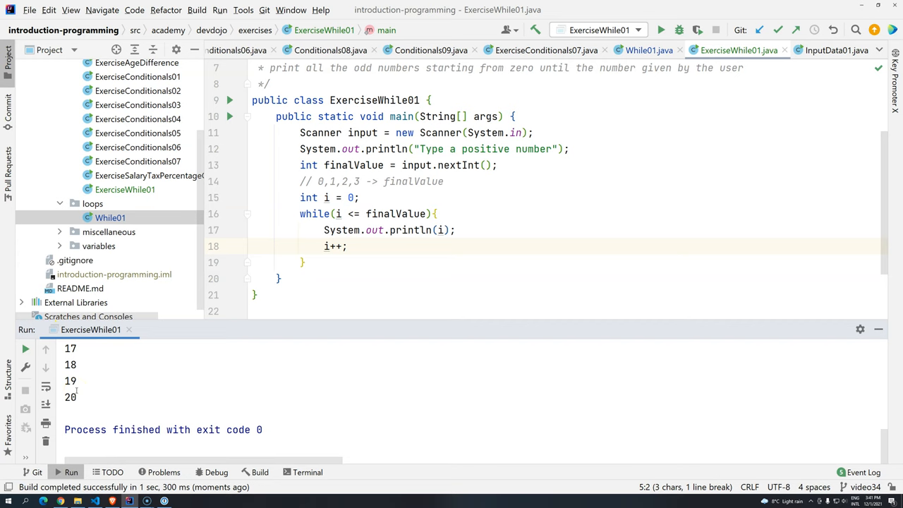
mouse_move(628, 256)
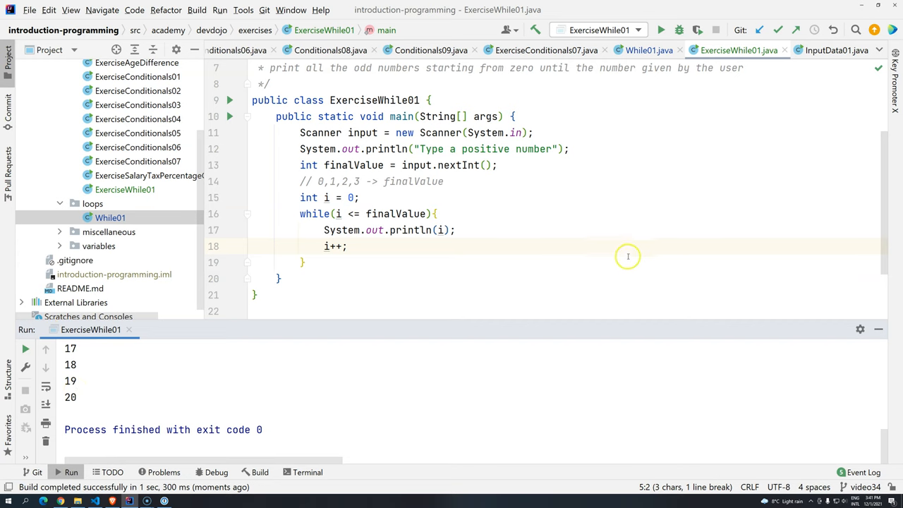
scroll("up", 3)
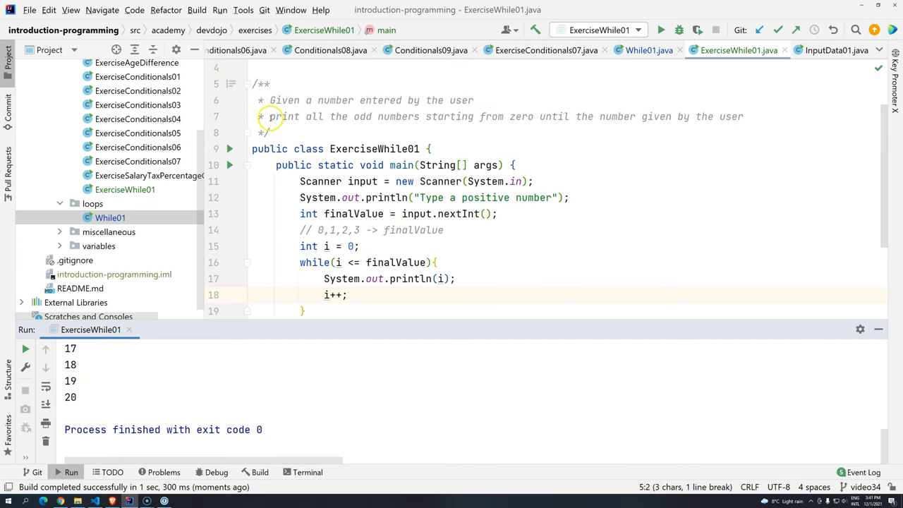
- Insert if ((i % 2) != 0) { } at the top of the while loop body
left_click(358, 247)
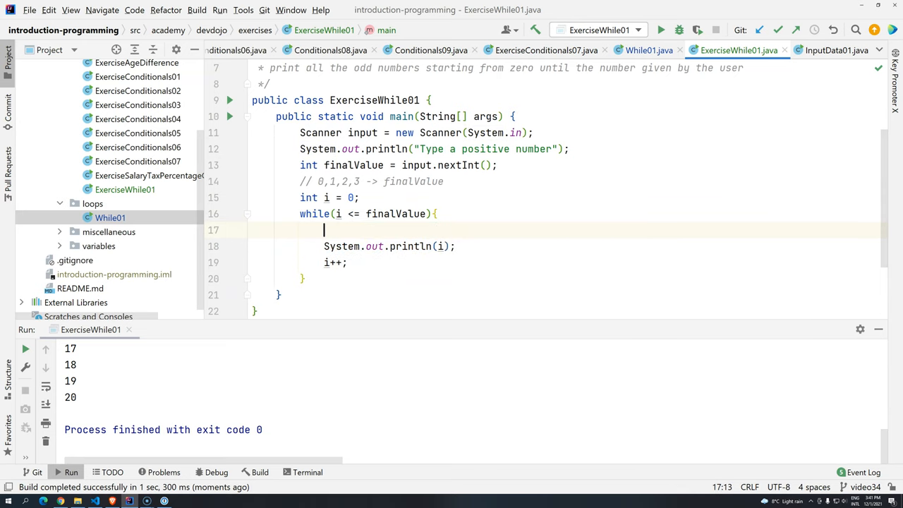
type("if(")
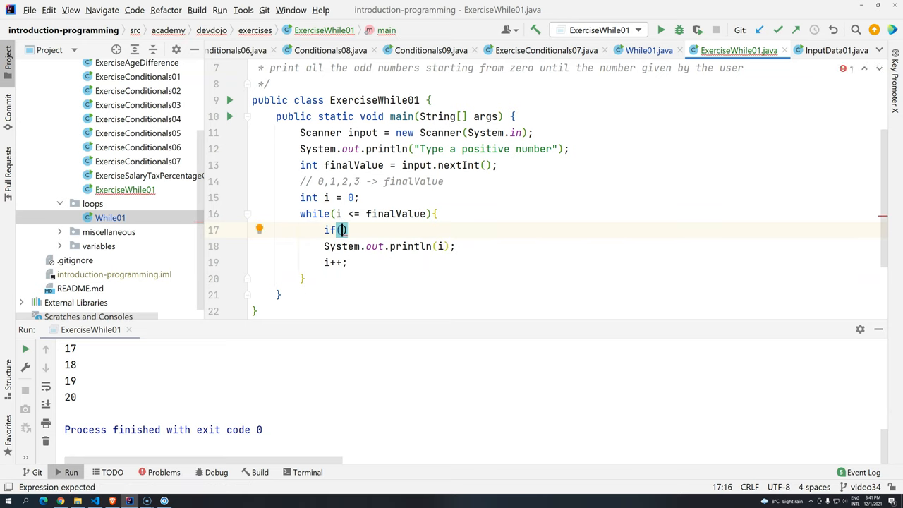
type("i %")
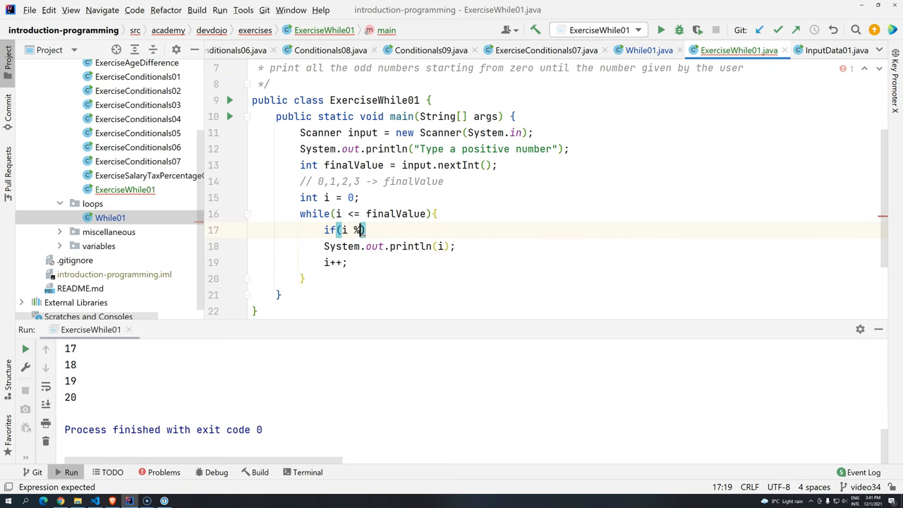
type("2")
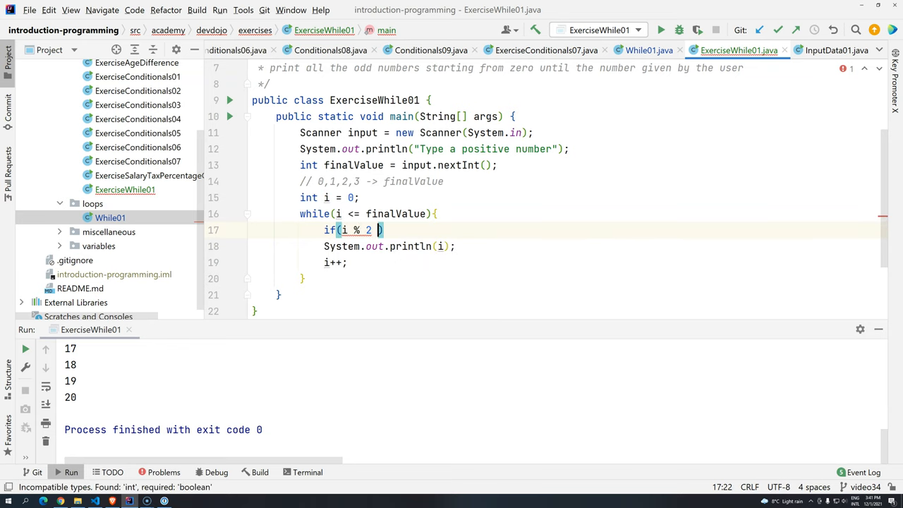
type("!=")
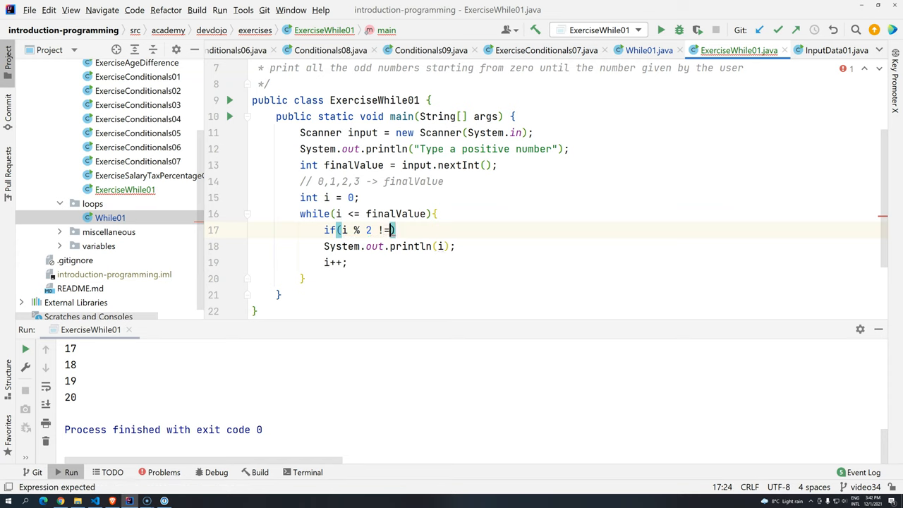
type("0")
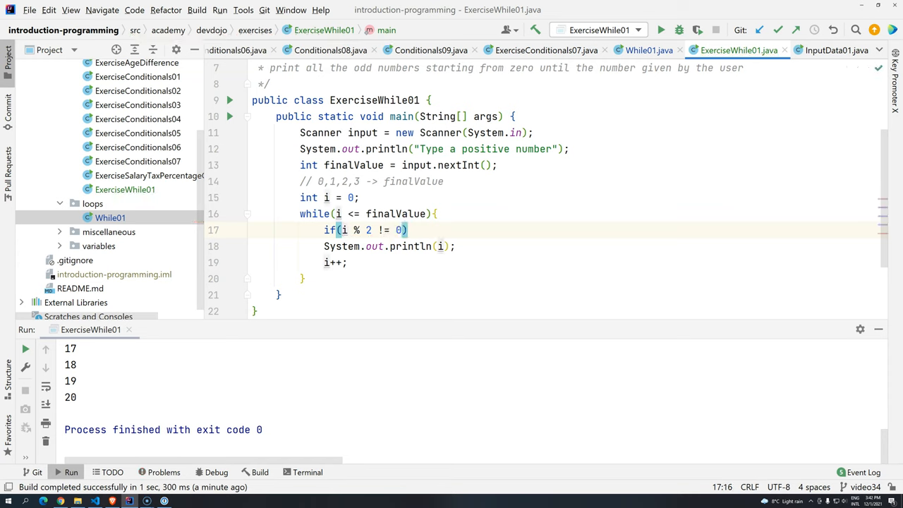
type("()")
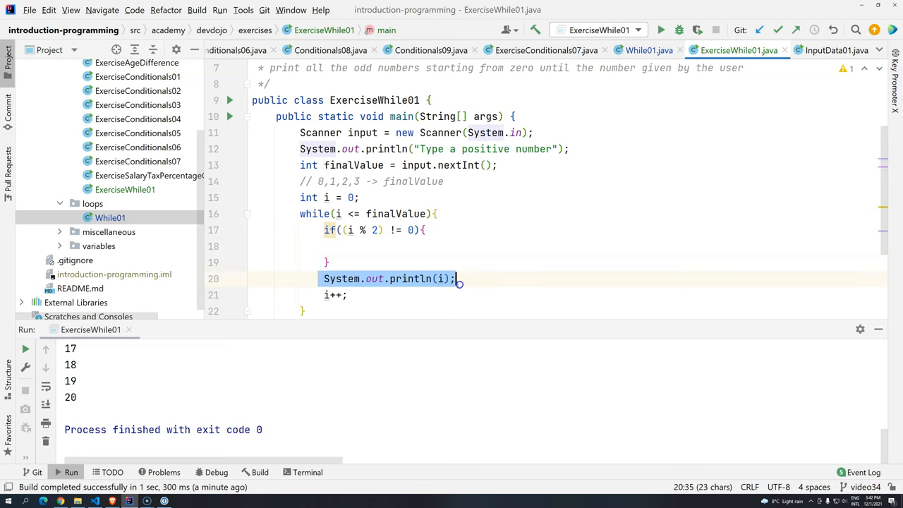
- Paste i++; after the println inside the if block and reformat the loop code
key("ctrl+v")
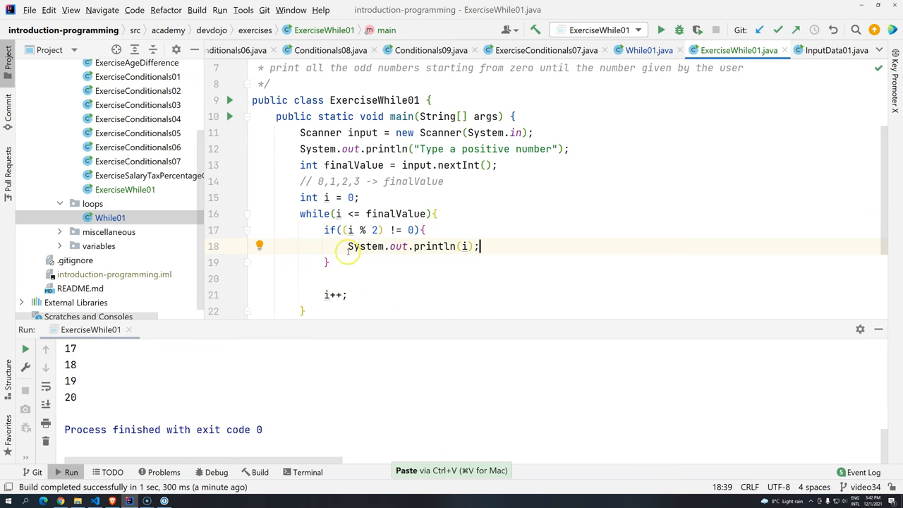
key("ctrl+alt+l")
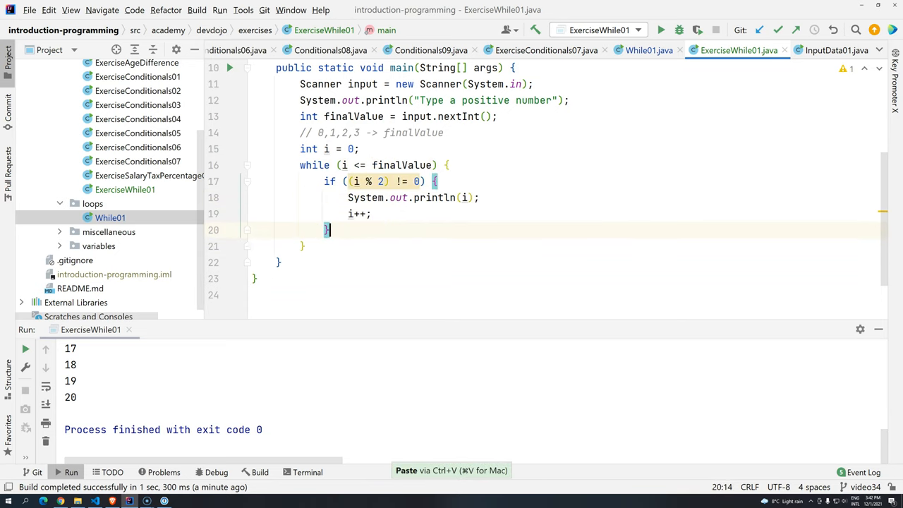
- Run ExerciseWhile01 with input 23 and stop the endless loop that prints nothing
left_click(660, 29)
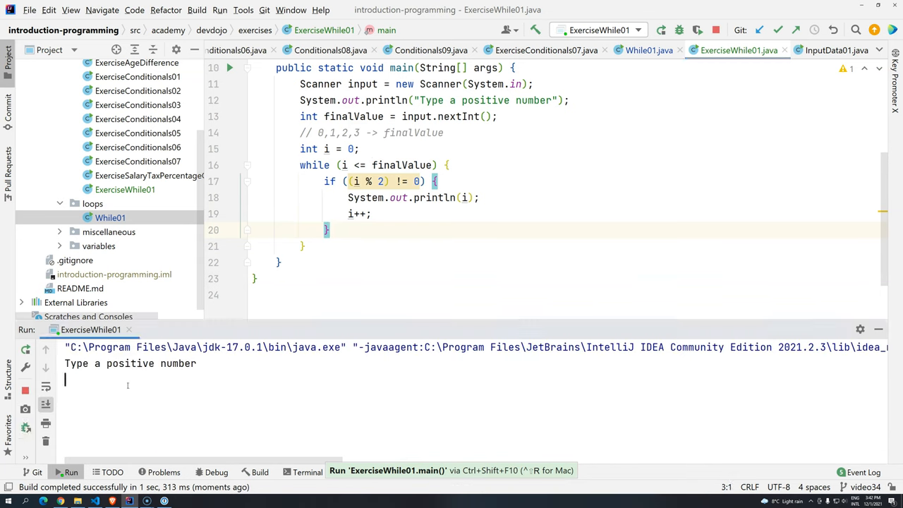
type("23")
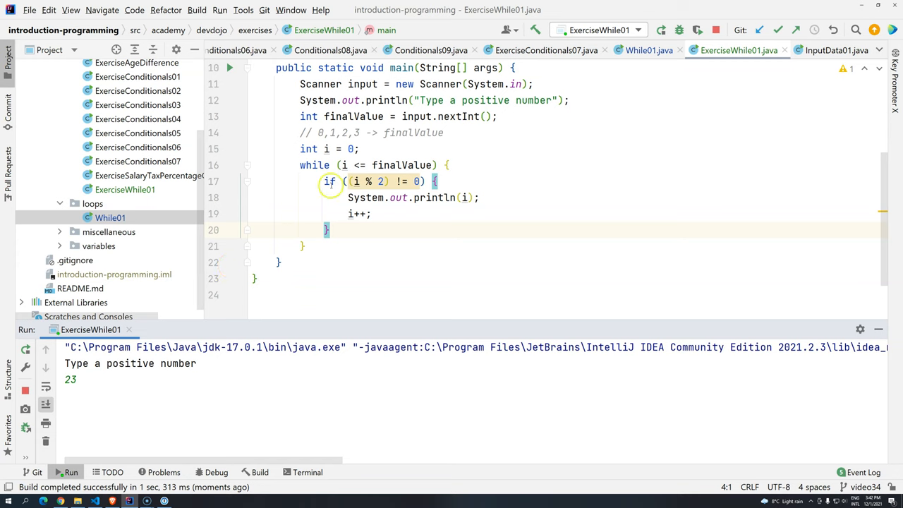
mouse_move(404, 182)
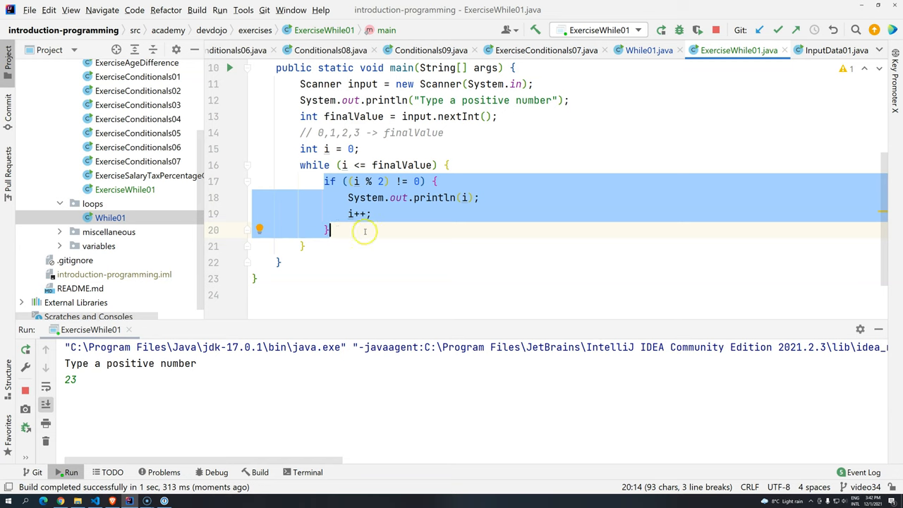
mouse_move(314, 199)
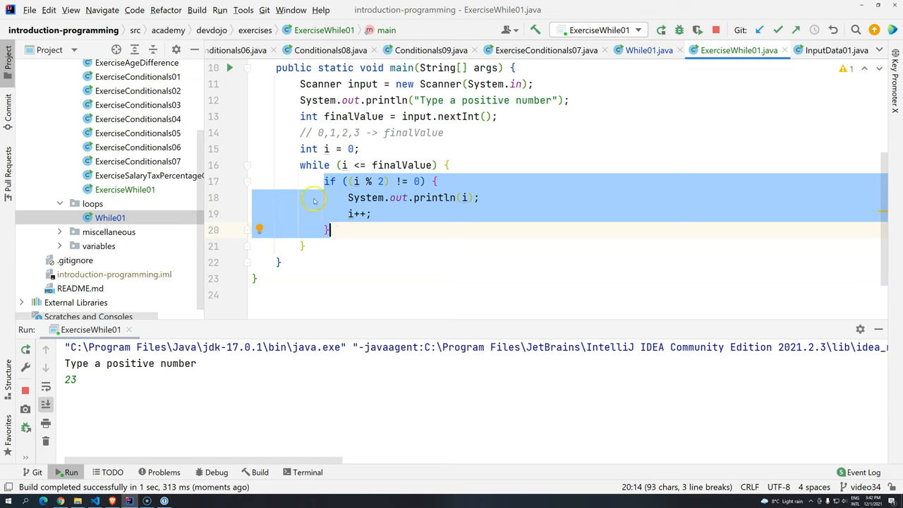
mouse_move(110, 405)
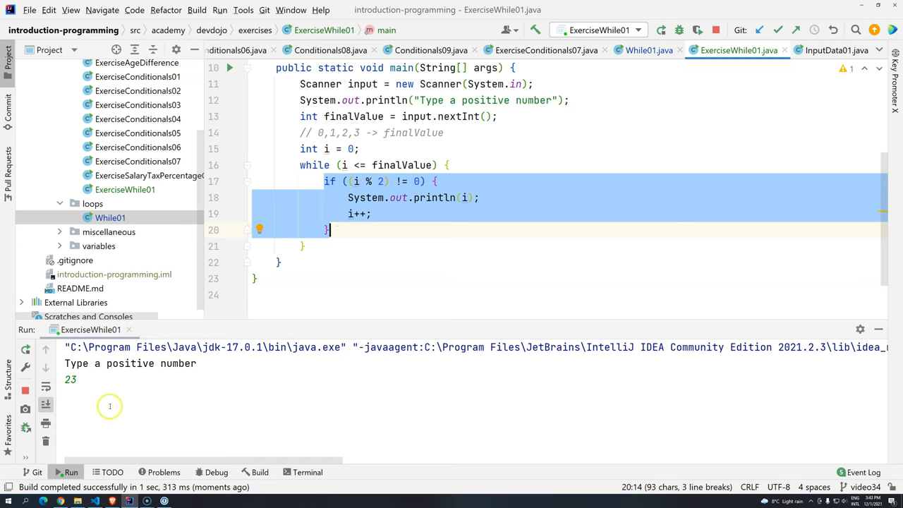
mouse_move(387, 220)
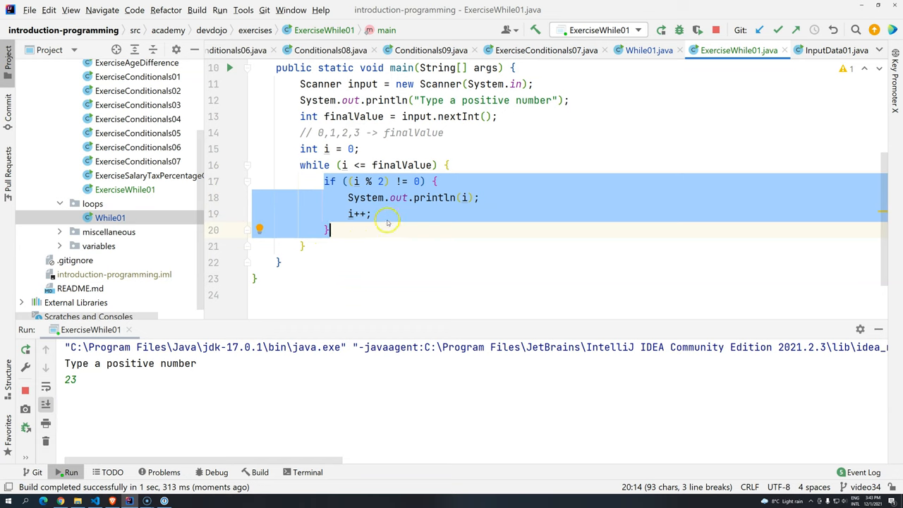
left_click(348, 213)
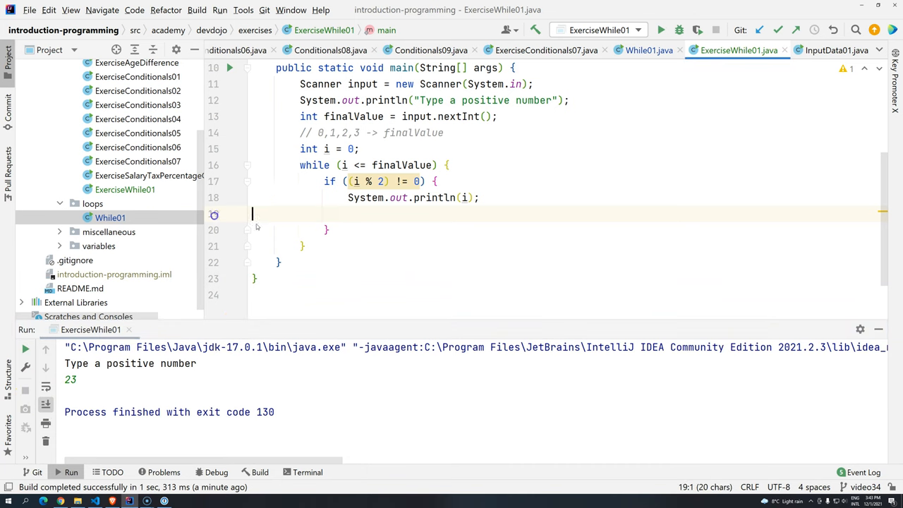
- Restore i++; inside the if, change int i = 0 to 1, and set a breakpoint on the if
type("i++;")
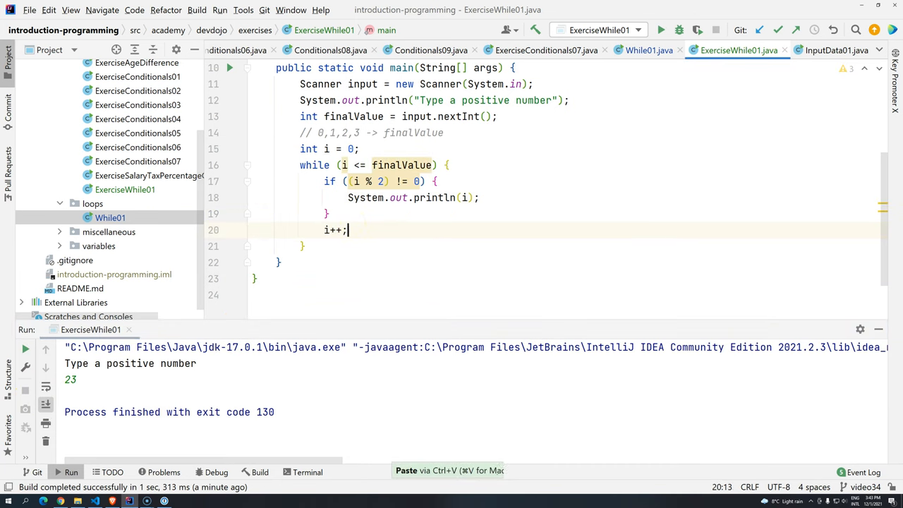
key("Backspace")
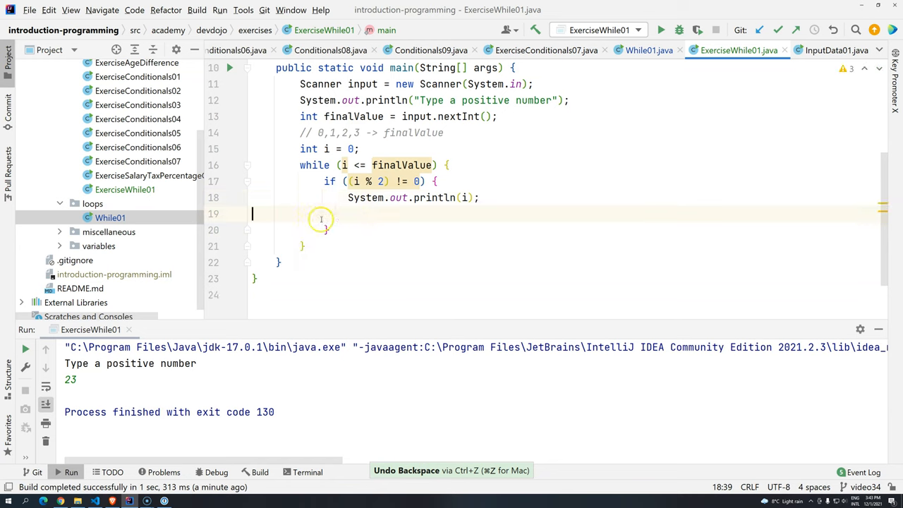
type("i++;")
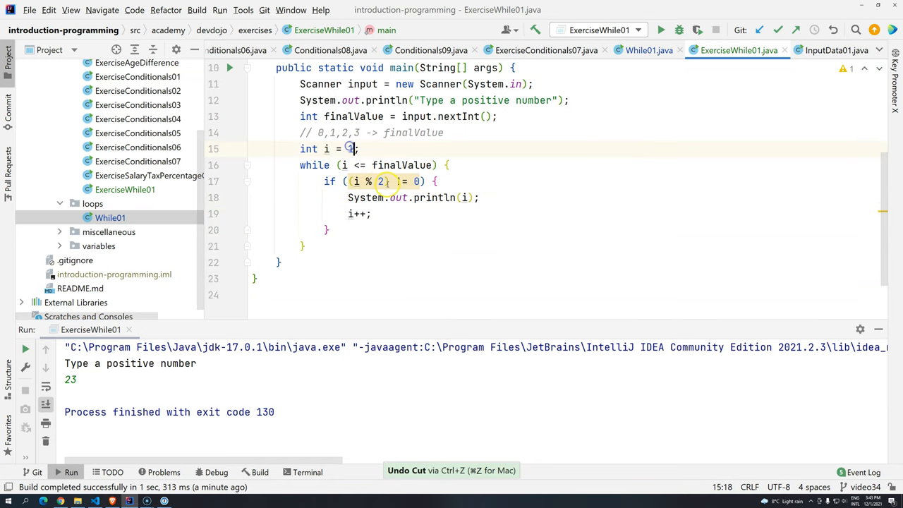
type("1")
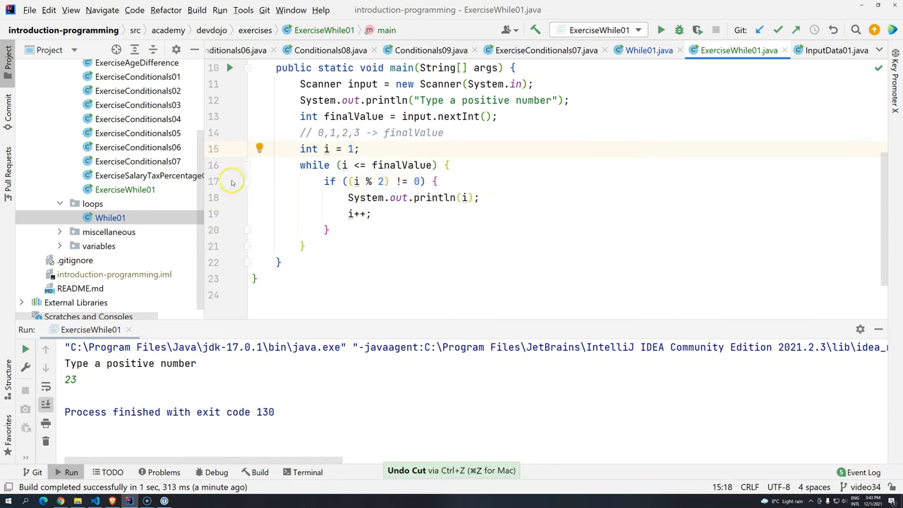
left_click(232, 181)
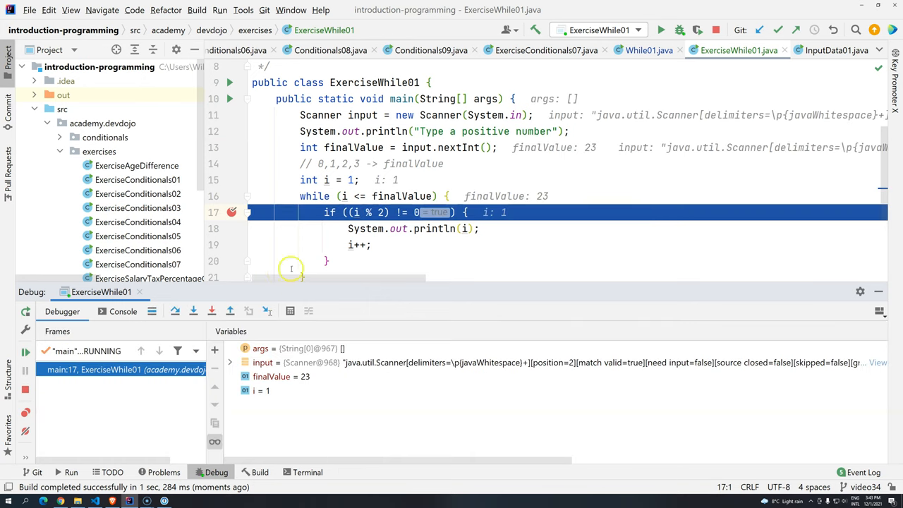
- Debug with input 23, stepping past the print of 1 until i reaches 2 at the odd check
key("F8")
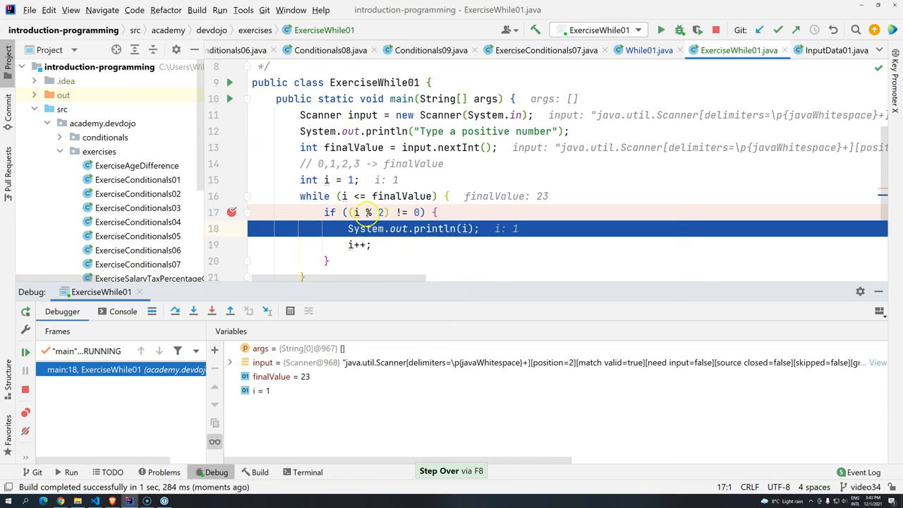
key("F8")
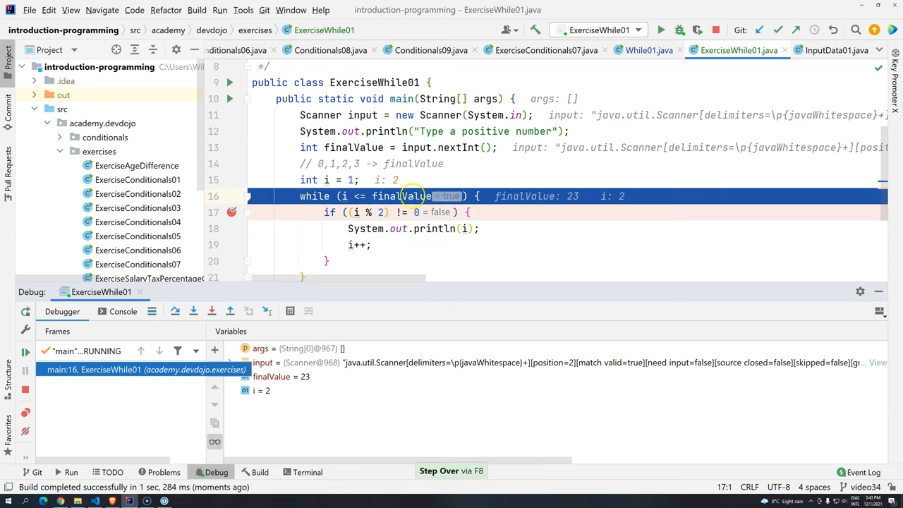
mouse_move(338, 210)
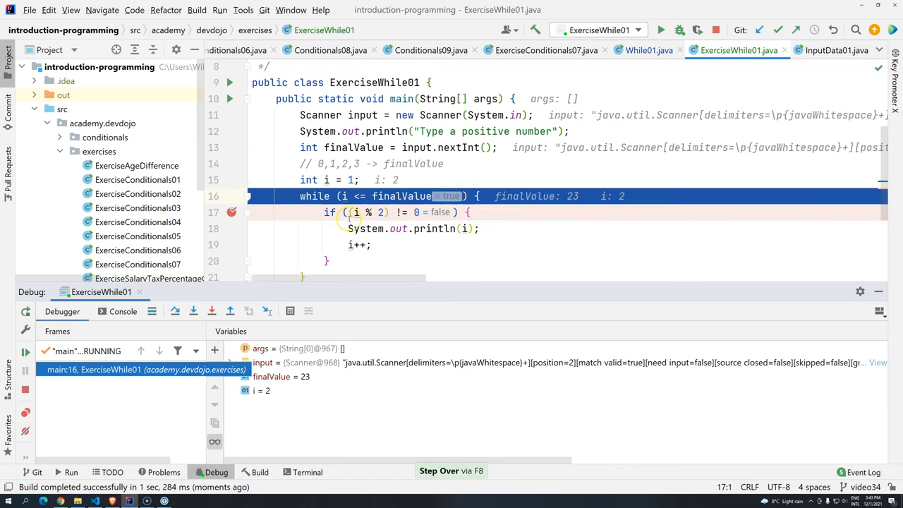
left_click(122, 311)
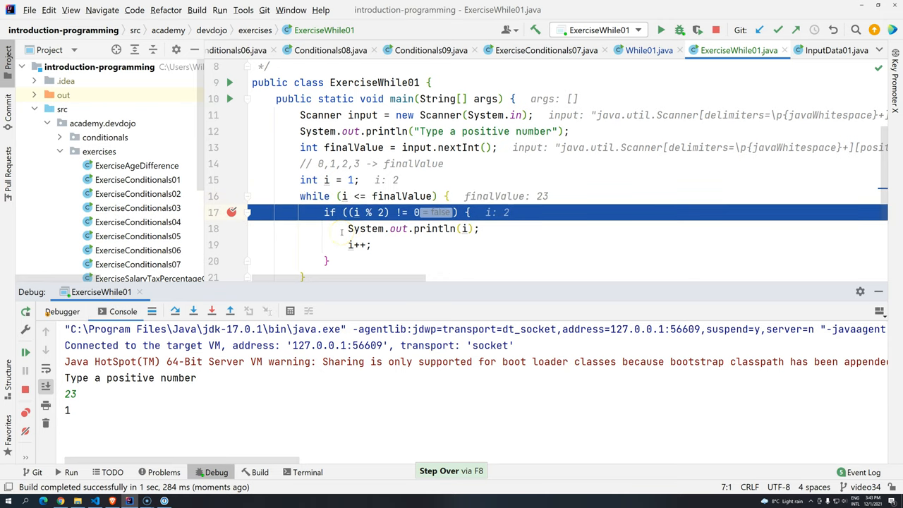
mouse_move(26, 390)
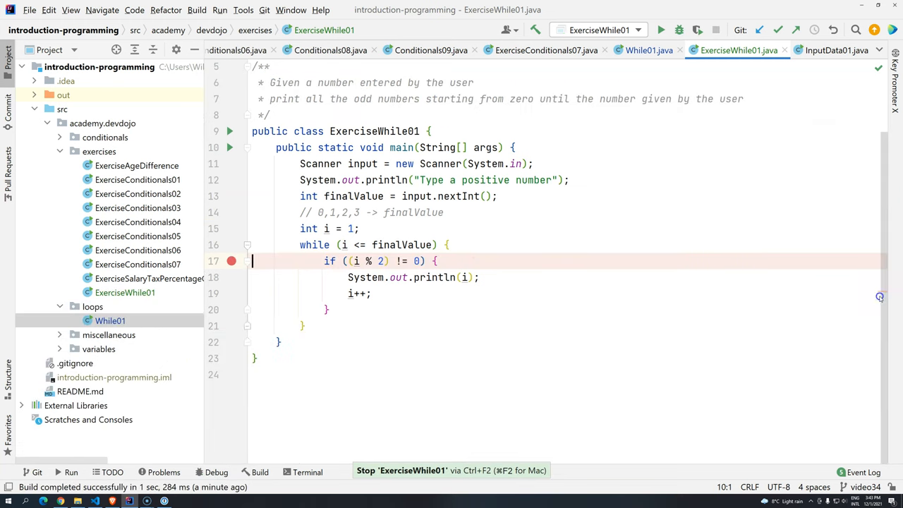
- Move i++; below the if block's closing brace, directly inside the while loop
left_click(353, 293)
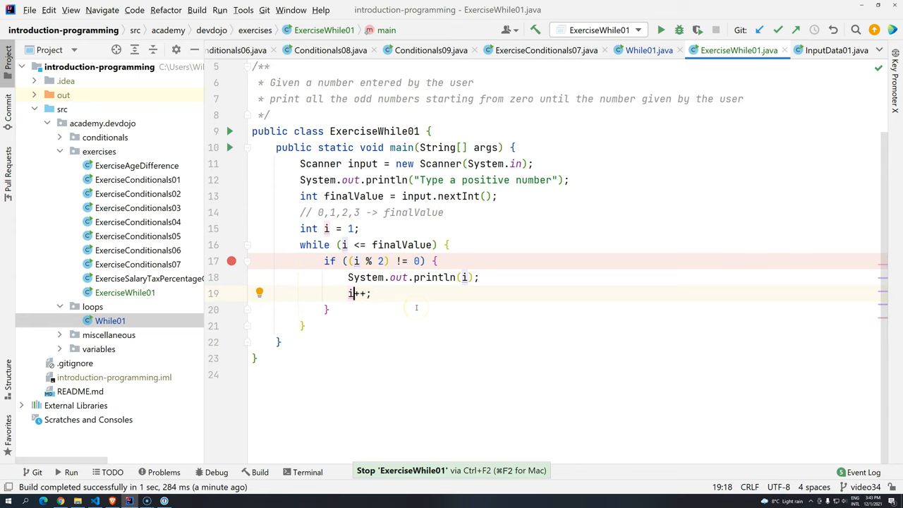
key("ctrl+shift+Down")
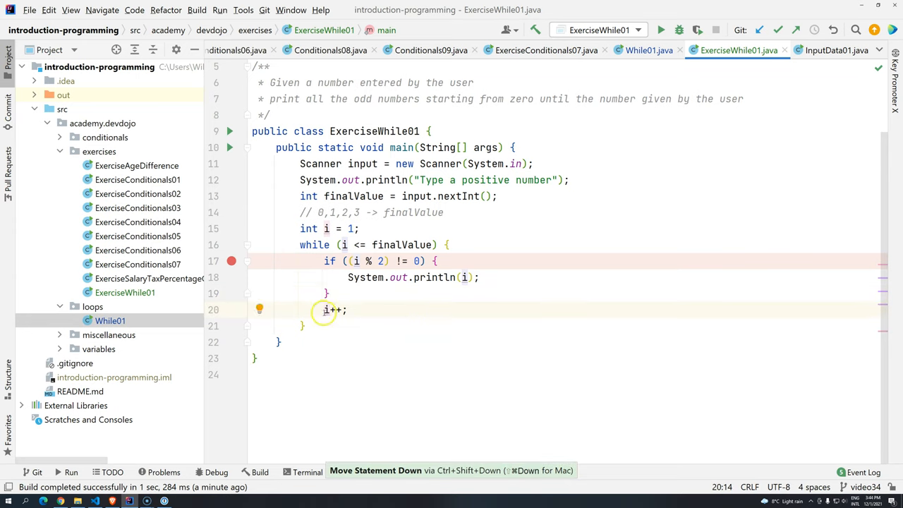
double_click(332, 310)
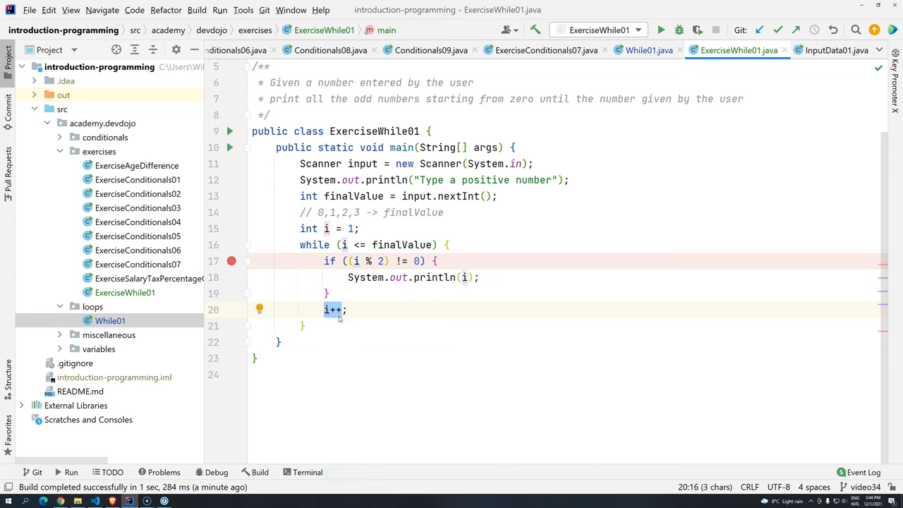
left_click(344, 245)
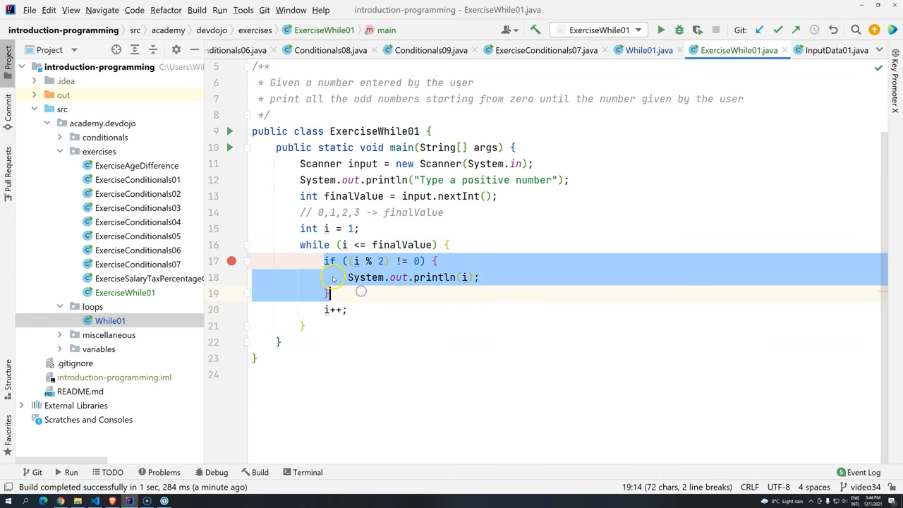
left_click(342, 309)
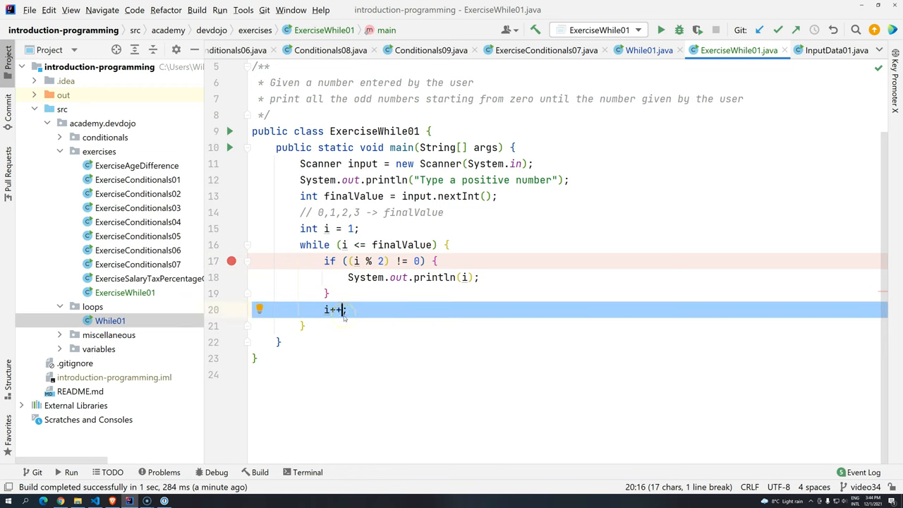
- Run the program to print odd numbers 1 through 23, then rerun it with 100
left_click(660, 30)
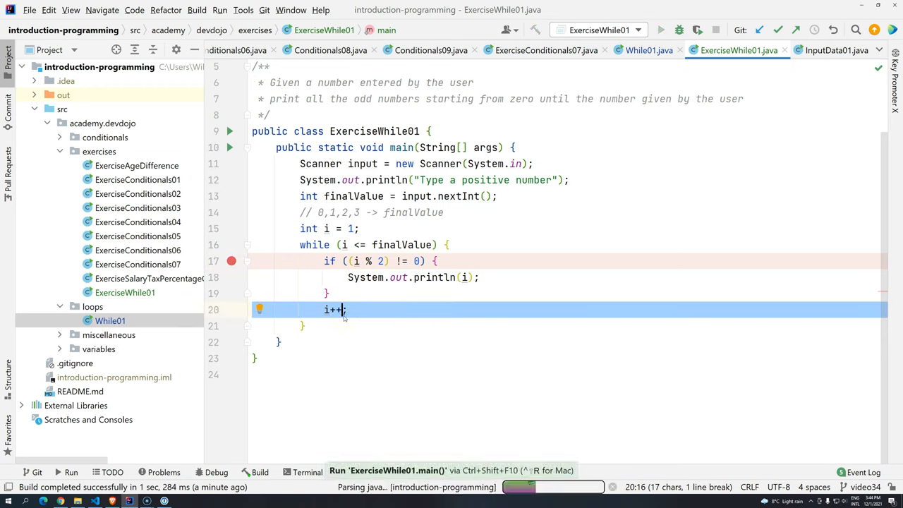
left_click(661, 30)
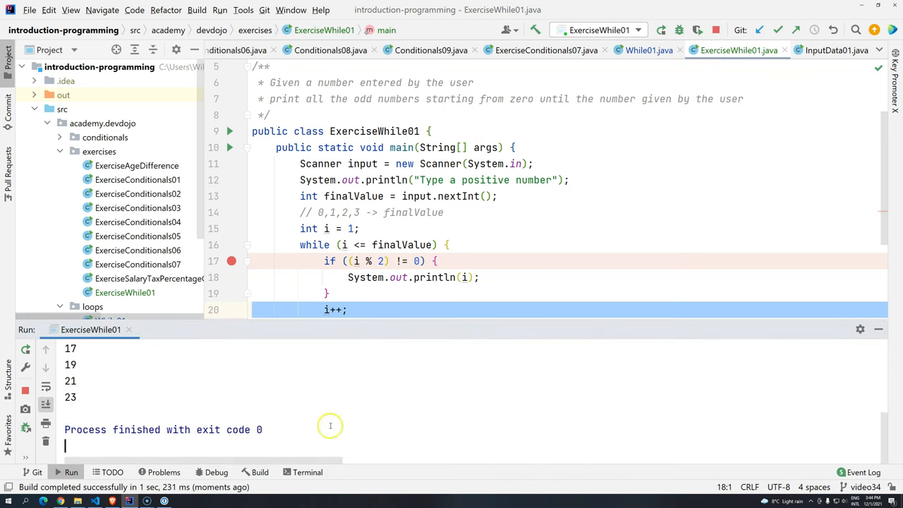
left_click(661, 30)
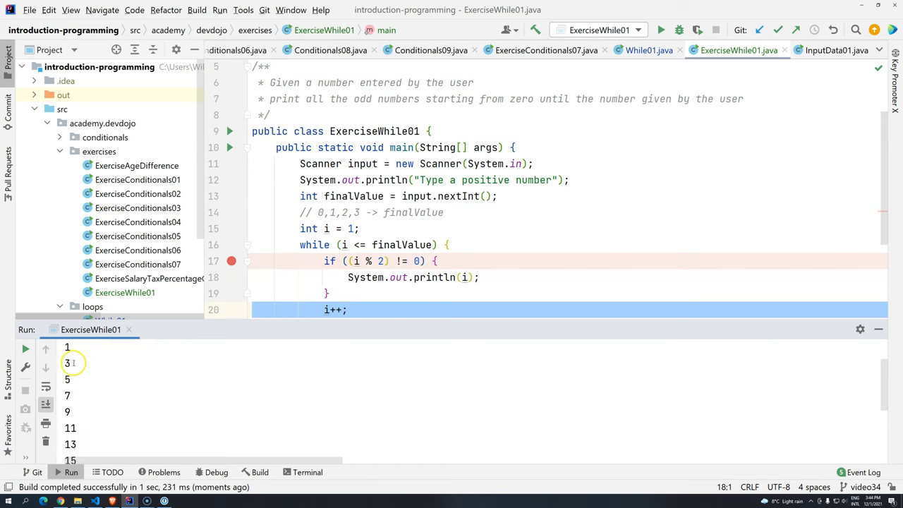
left_click(660, 29)
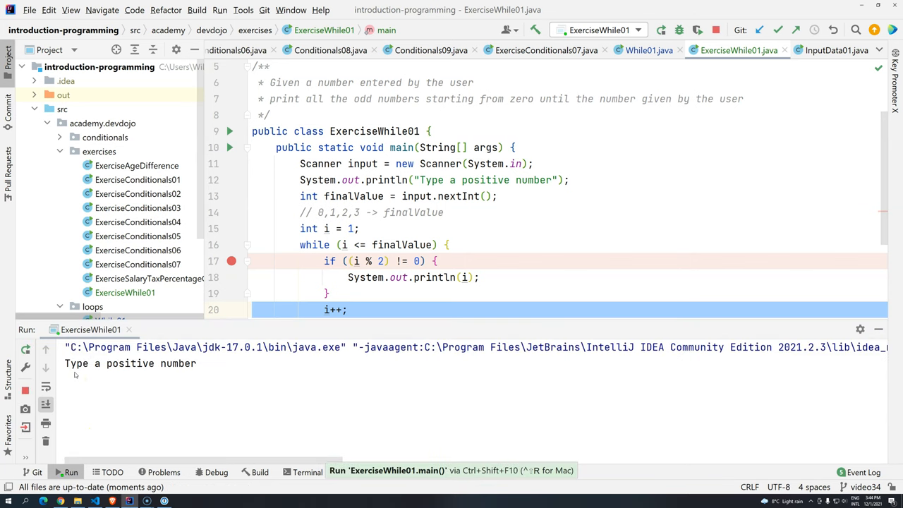
type("100")
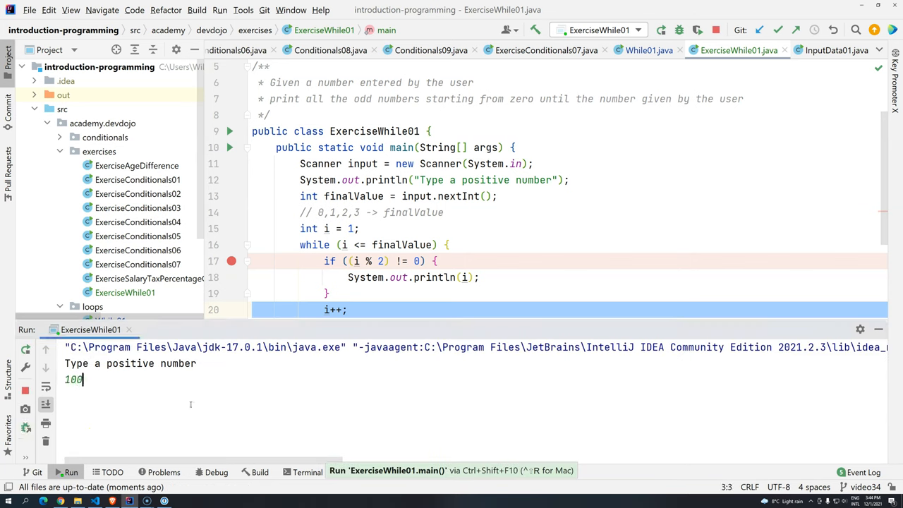